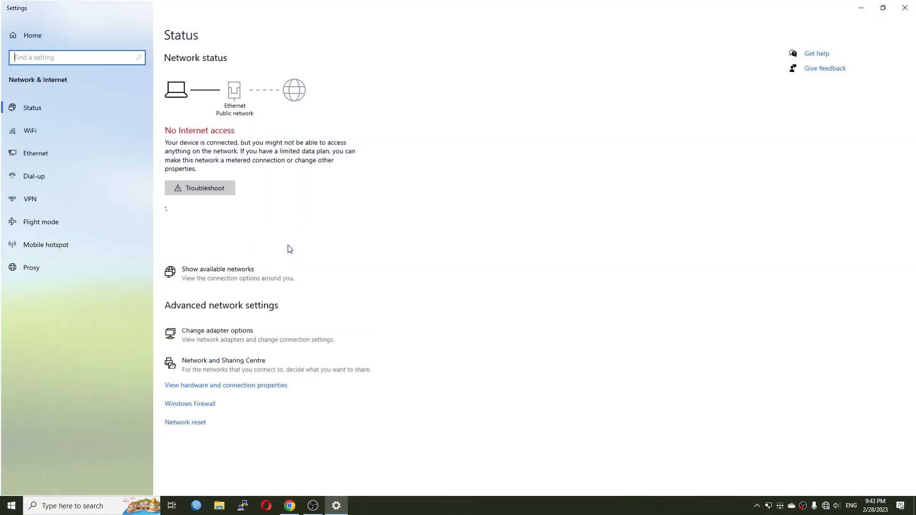
- Reach the Ethernet adapter's IPv4 properties from the network adapters list
{"action": "left_click", "coordinate": [217, 330]}
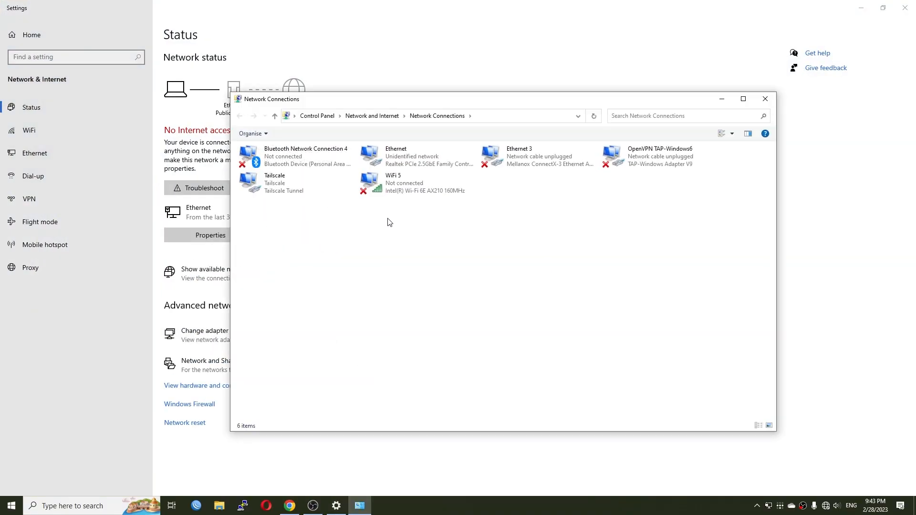
{"action": "mouse_move", "coordinate": [515, 234]}
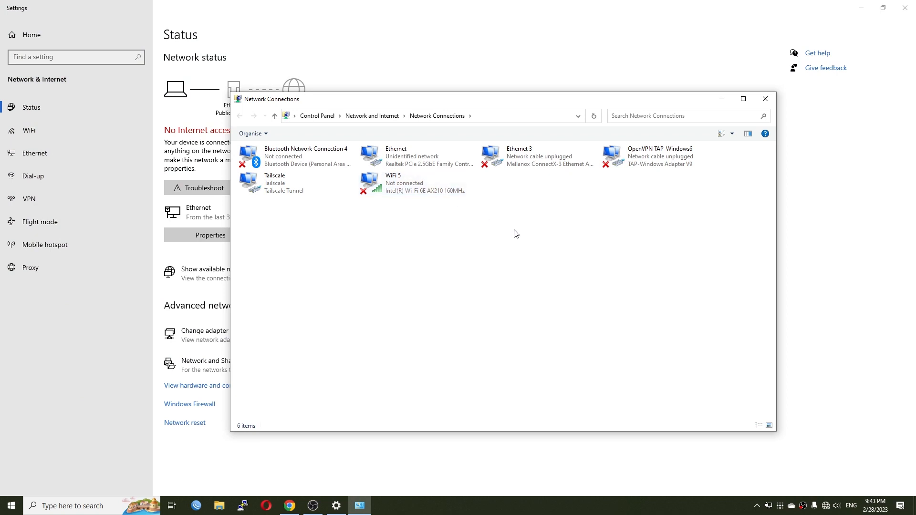
{"action": "left_click", "coordinate": [418, 155]}
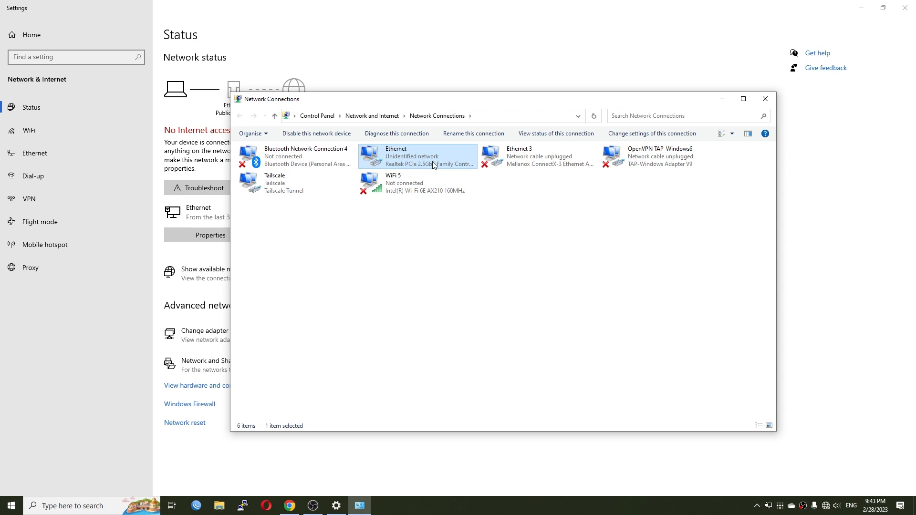
{"action": "right_click", "coordinate": [432, 166]}
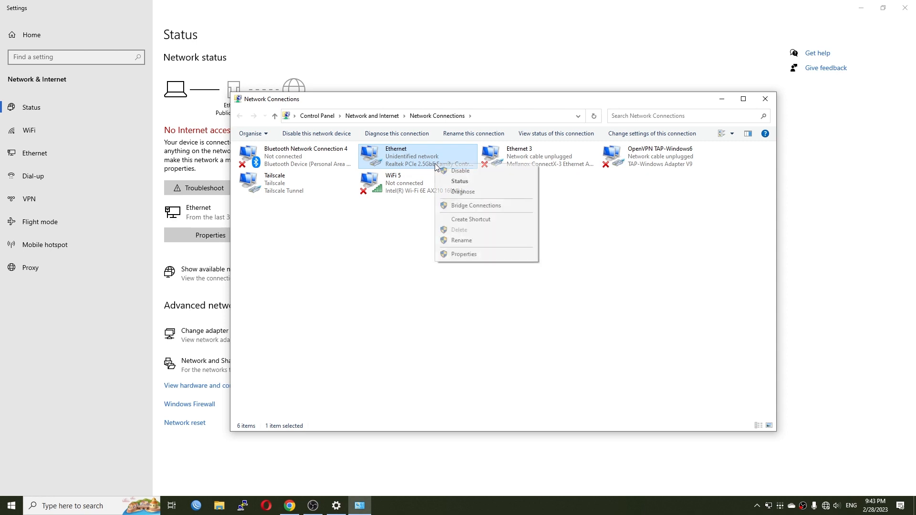
{"action": "left_click", "coordinate": [464, 253]}
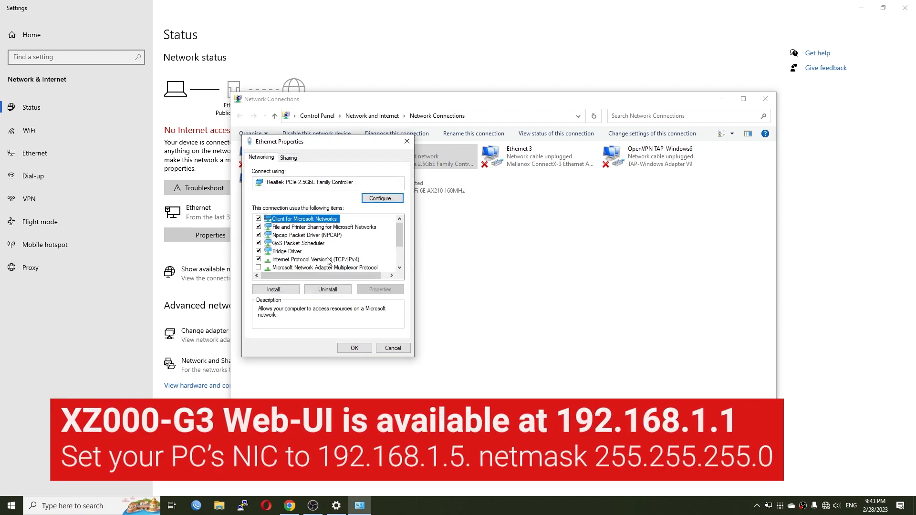
{"action": "left_click", "coordinate": [379, 289]}
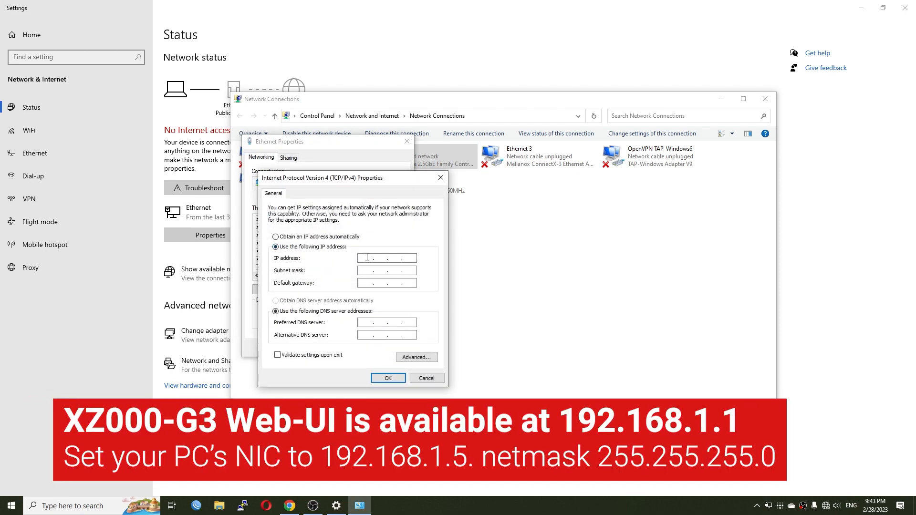
- Assign a manual IPv4 address beginning 192.168.1 to the Ethernet adapter
{"action": "type", "text": "192"}
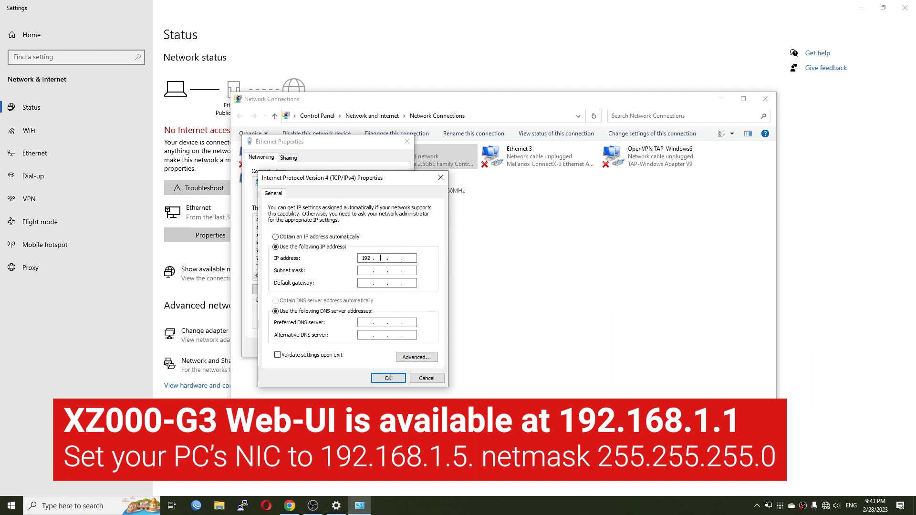
{"action": "type", "text": "168"}
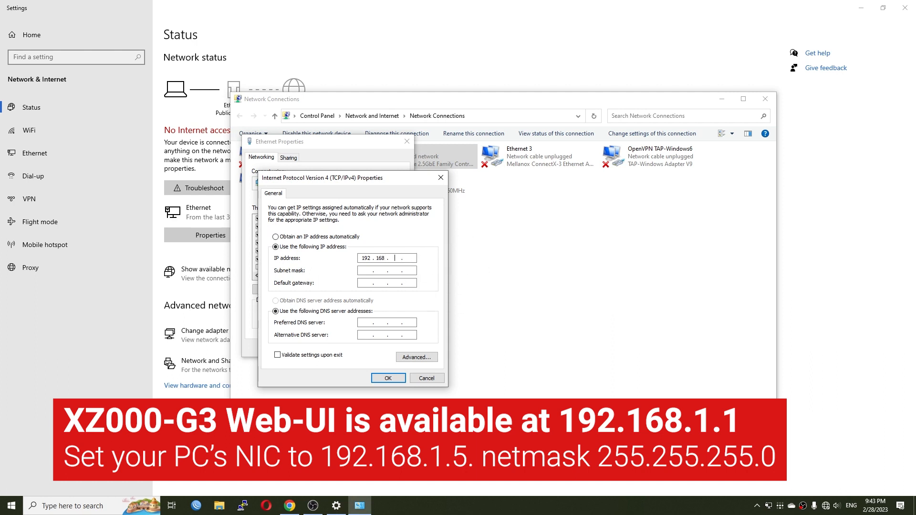
{"action": "type", "text": "1"}
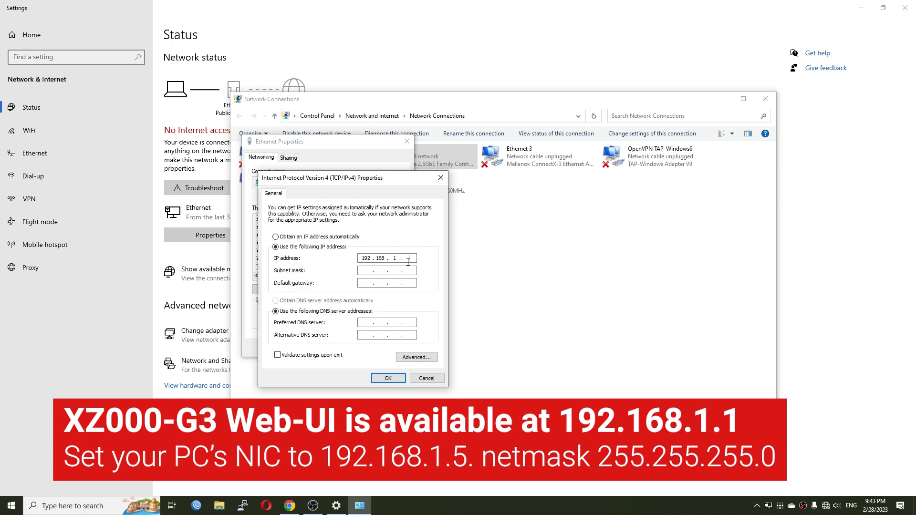
{"action": "left_click", "coordinate": [387, 378]}
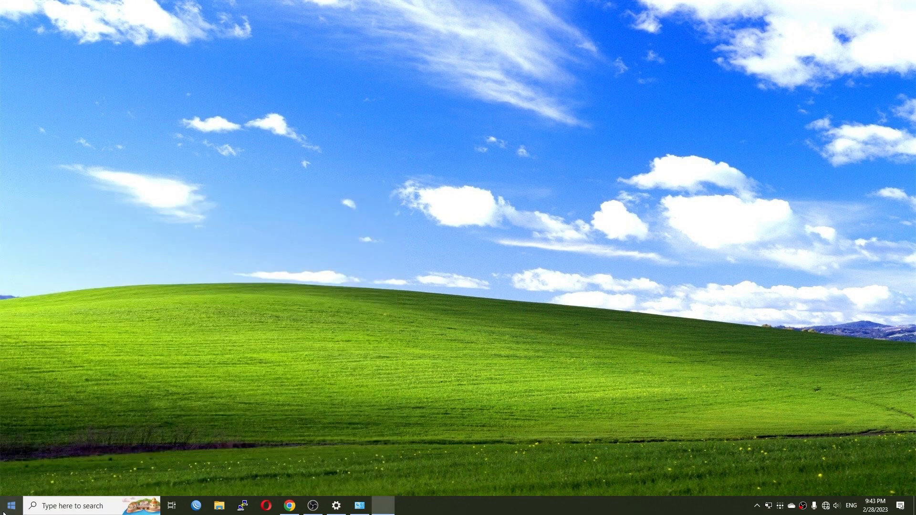
- Run a ping to the device's 192 address from Command Prompt
{"action": "left_click", "coordinate": [381, 505]}
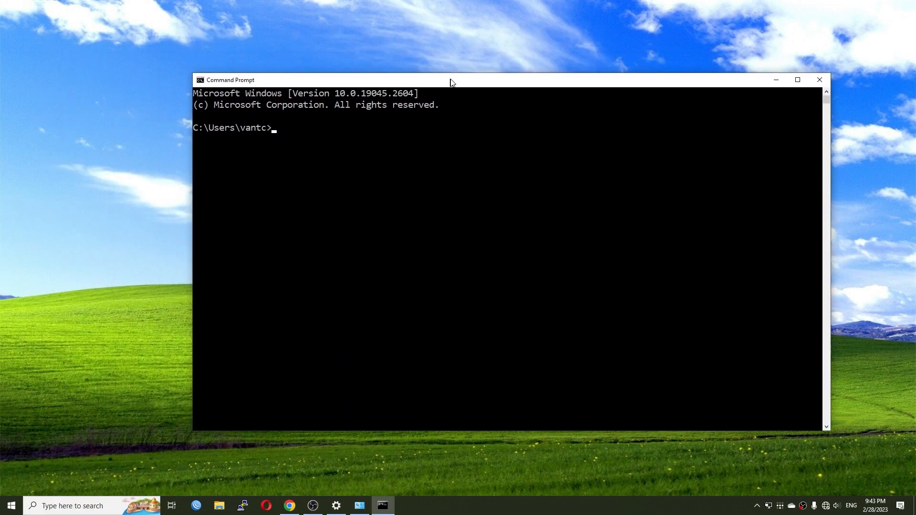
{"action": "type", "text": "ping 192"}
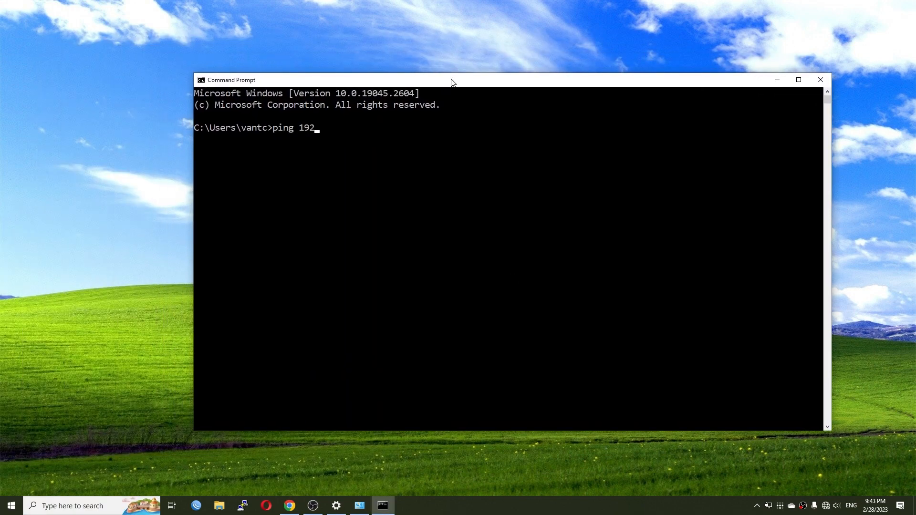
{"action": "key", "text": "Return"}
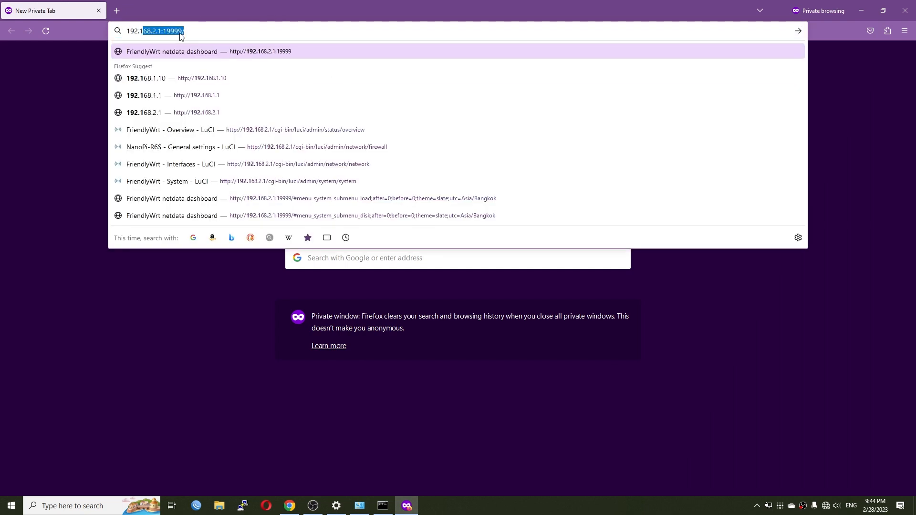
- Log in to the device at 192.168.1.1 as admin, reaching System Status
{"action": "type", "text": "192.168.1.10"}
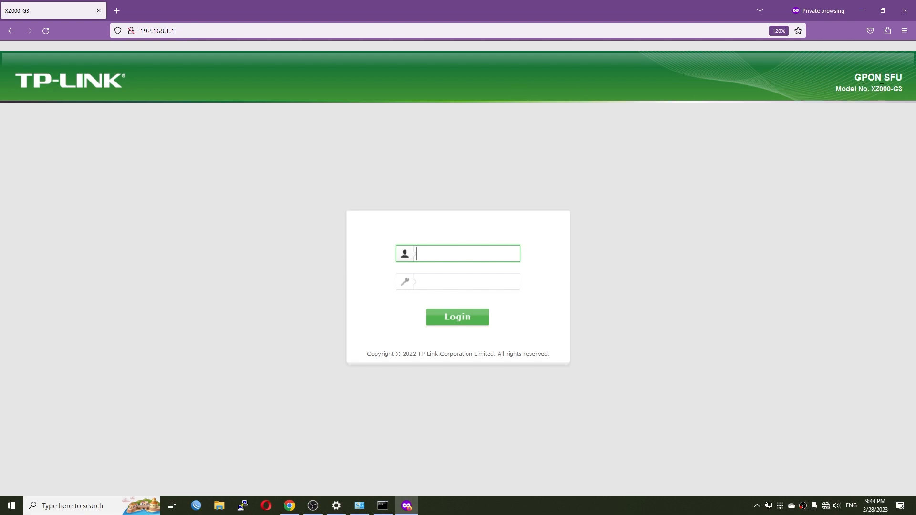
{"action": "mouse_move", "coordinate": [440, 255]}
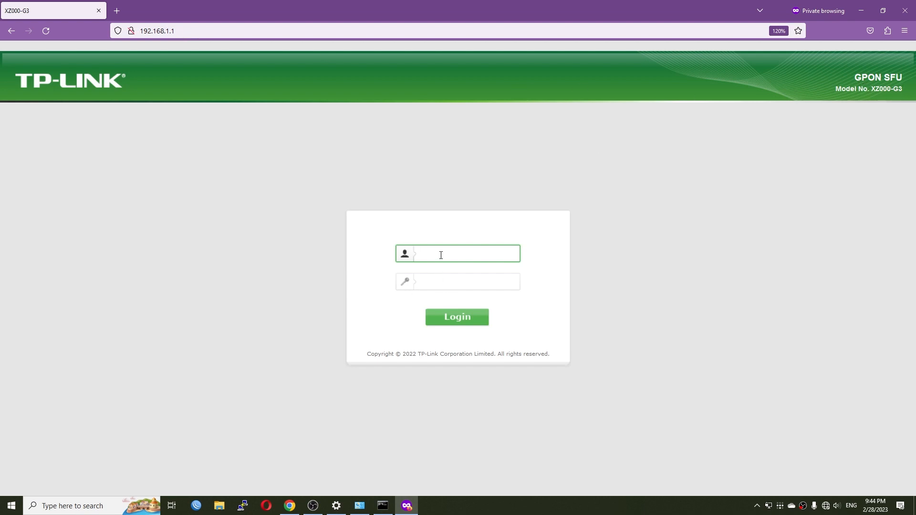
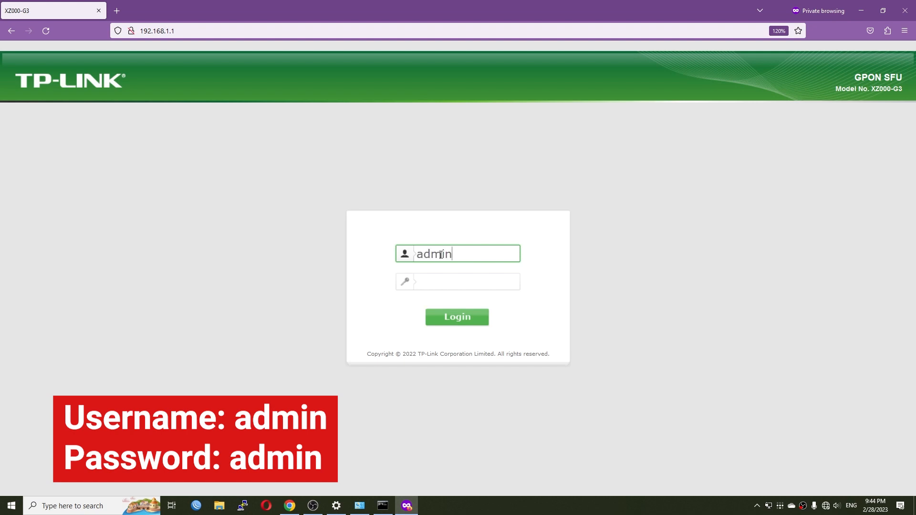
{"action": "left_click", "coordinate": [457, 317]}
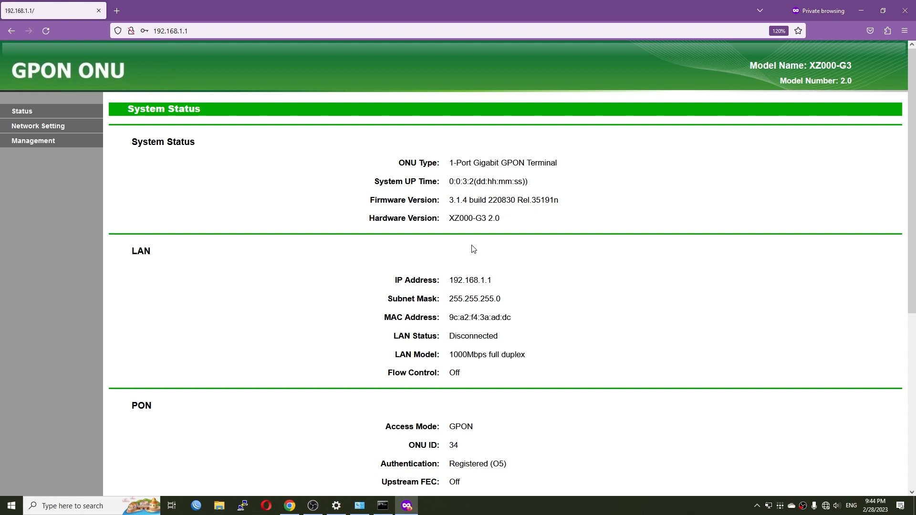
{"action": "mouse_move", "coordinate": [22, 111]}
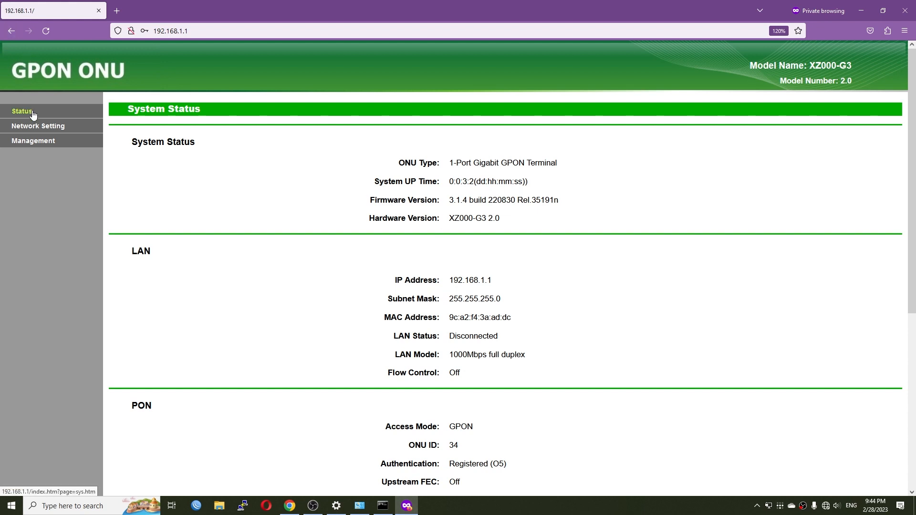
{"action": "mouse_move", "coordinate": [435, 173]}
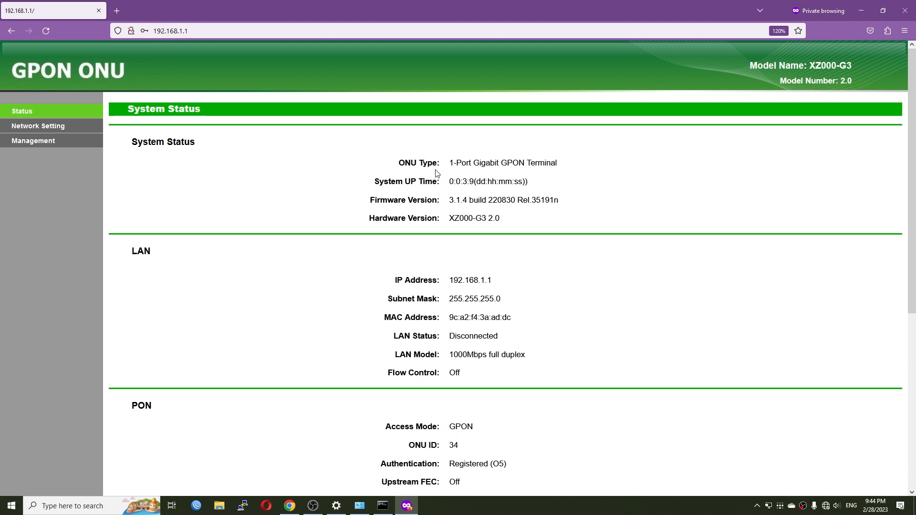
{"action": "mouse_move", "coordinate": [457, 172]}
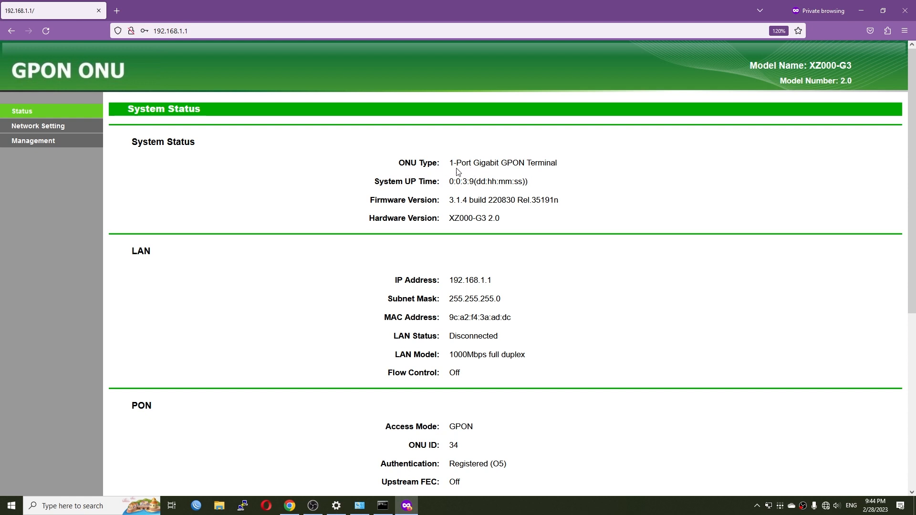
{"action": "mouse_move", "coordinate": [555, 168]}
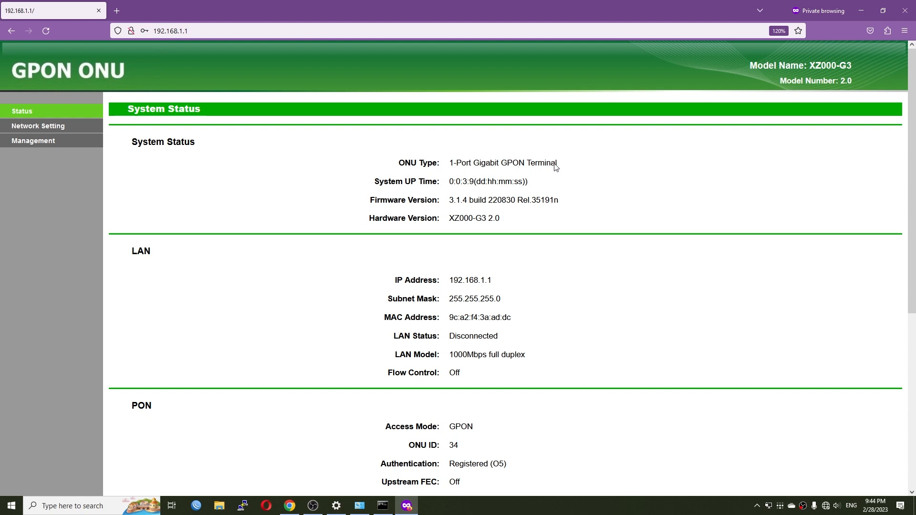
{"action": "mouse_move", "coordinate": [463, 207]}
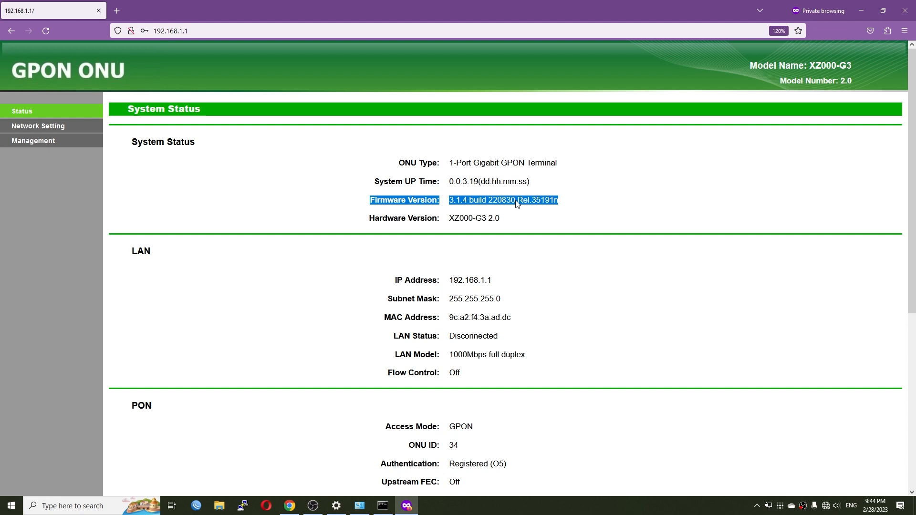
{"action": "left_click", "coordinate": [462, 223]}
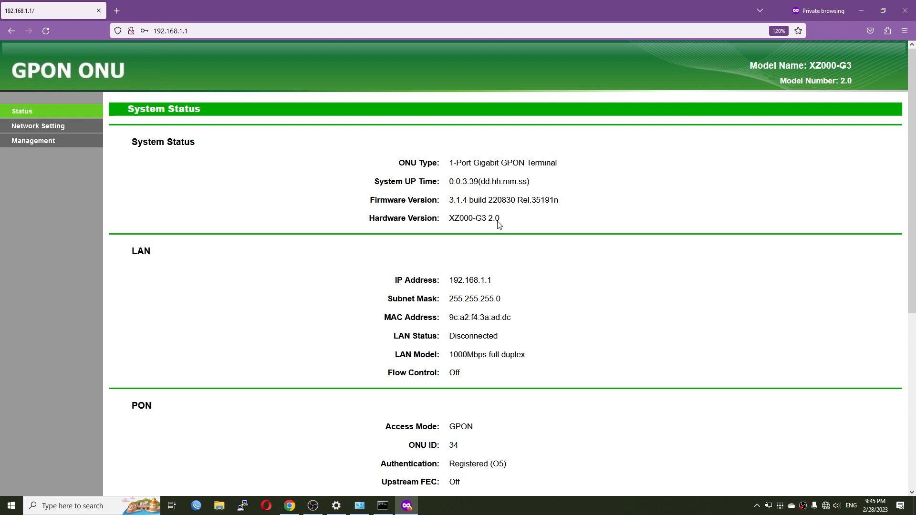
{"action": "mouse_move", "coordinate": [498, 319]}
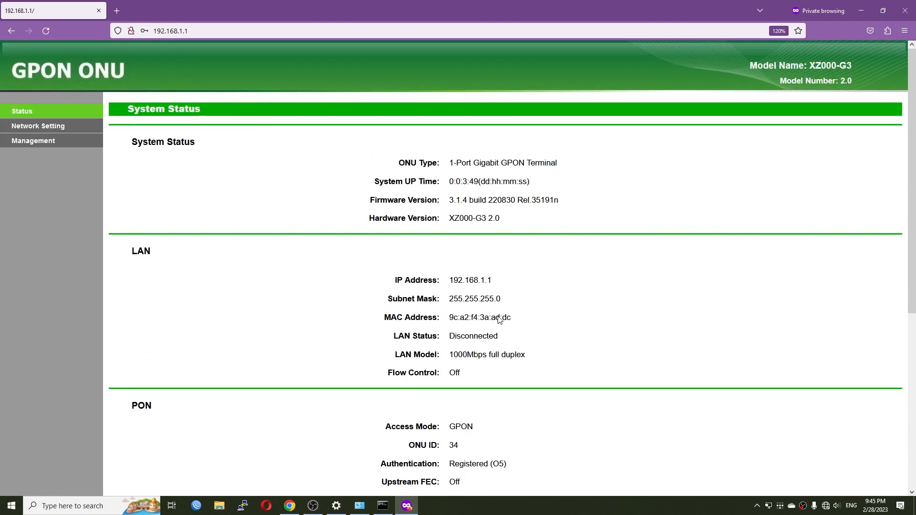
{"action": "mouse_move", "coordinate": [458, 340]}
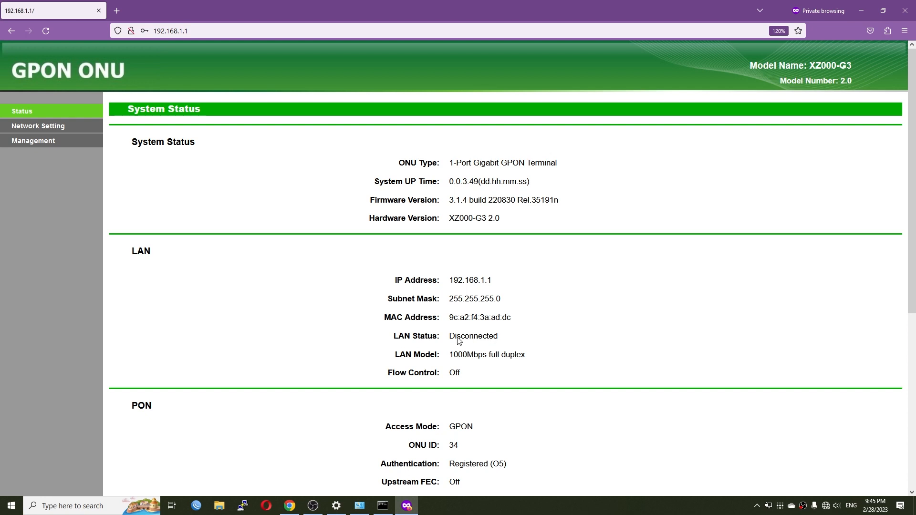
{"action": "mouse_move", "coordinate": [489, 347]}
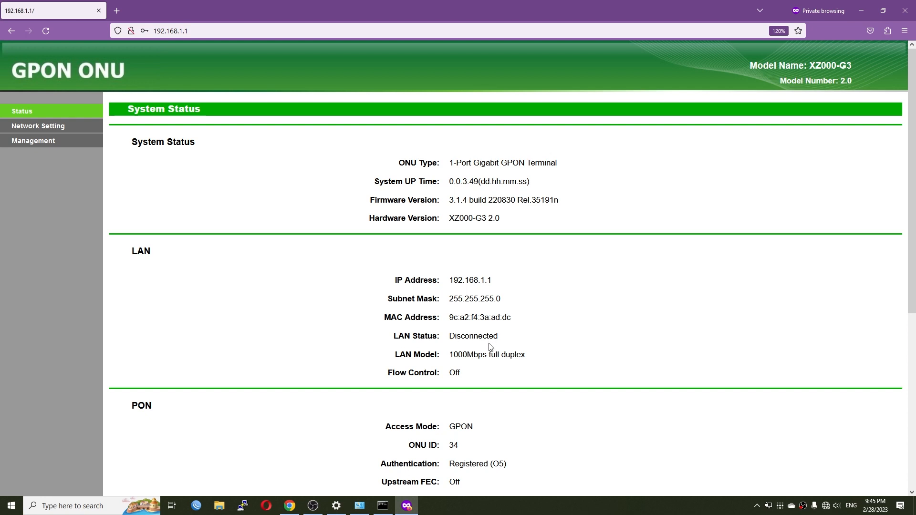
{"action": "mouse_move", "coordinate": [465, 360]}
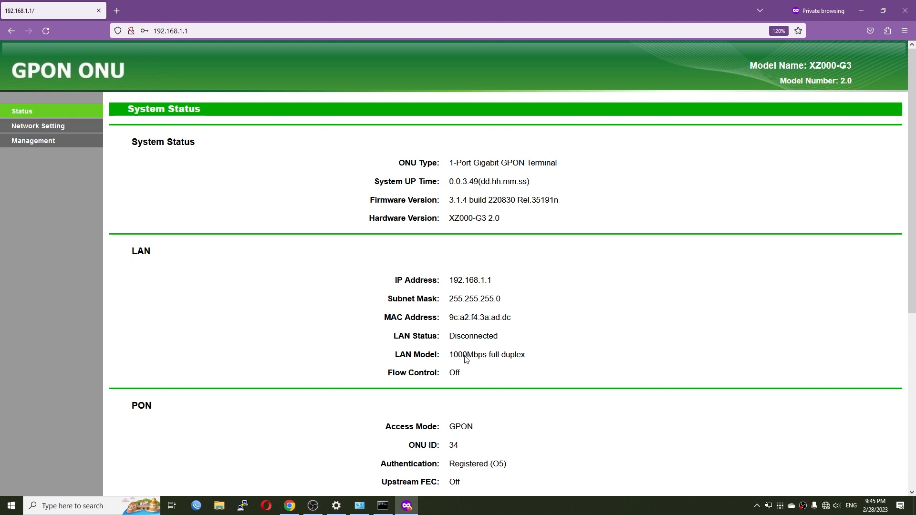
{"action": "mouse_move", "coordinate": [506, 357]}
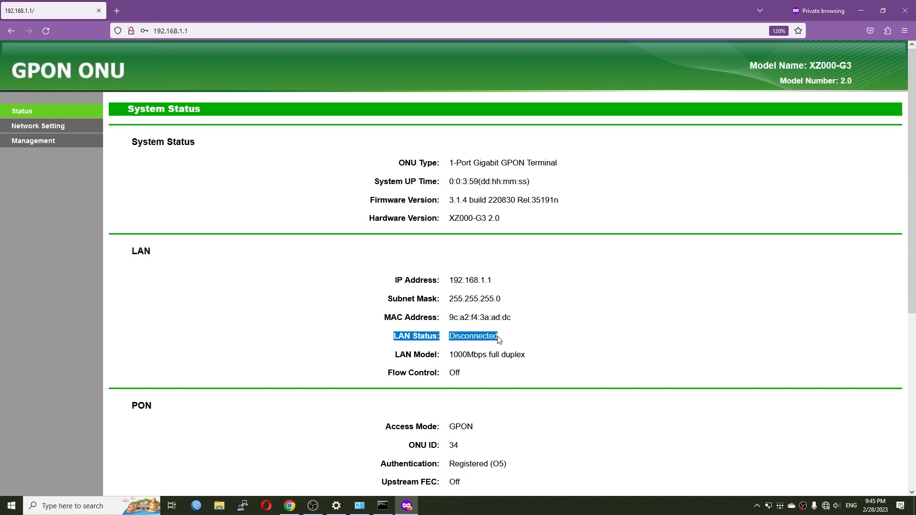
{"action": "scroll", "scroll_direction": "down", "scroll_amount": 3}
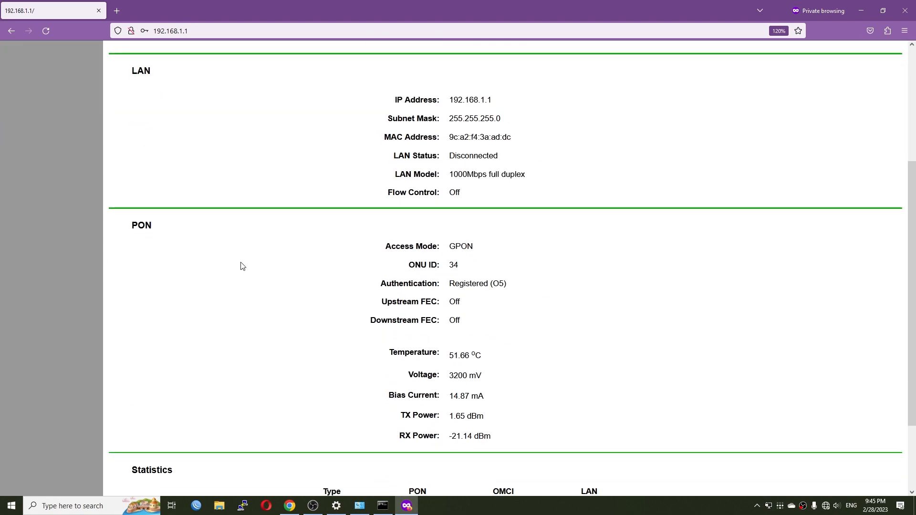
{"action": "double_click", "coordinate": [141, 225]}
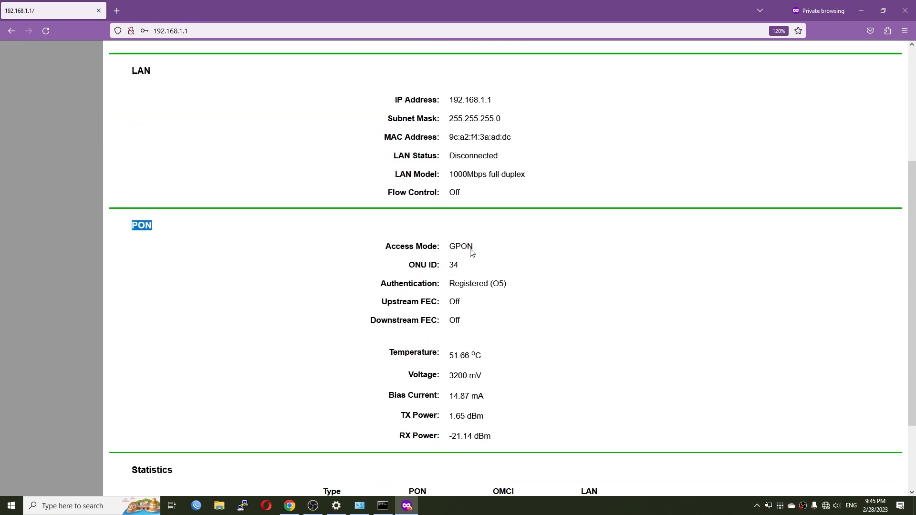
{"action": "double_click", "coordinate": [459, 246]}
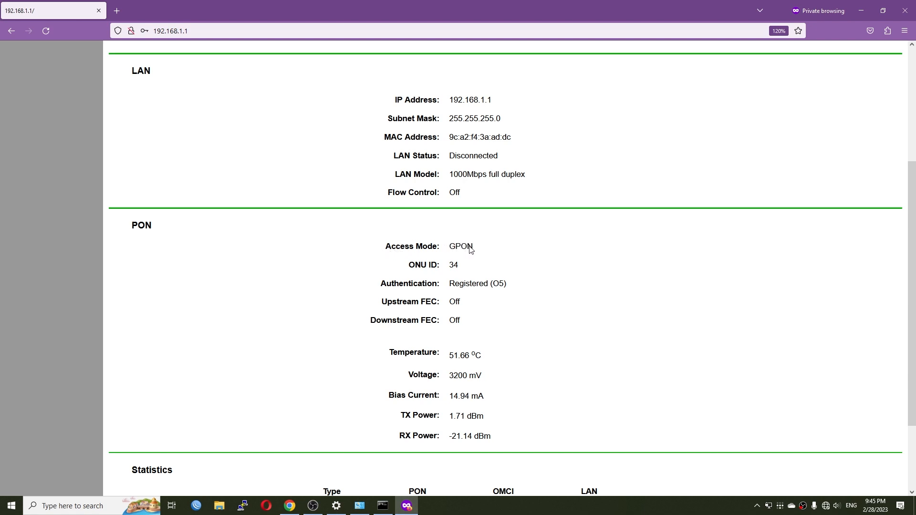
{"action": "mouse_move", "coordinate": [509, 254]}
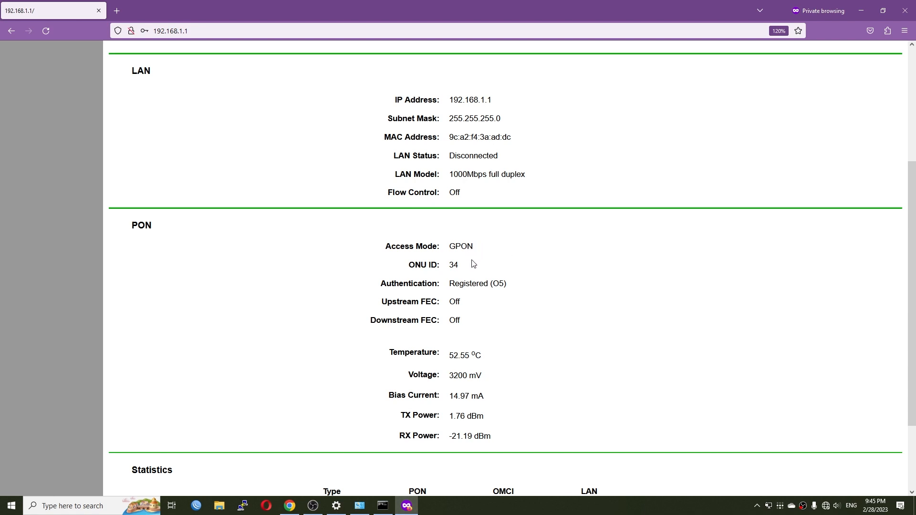
{"action": "mouse_move", "coordinate": [417, 292]}
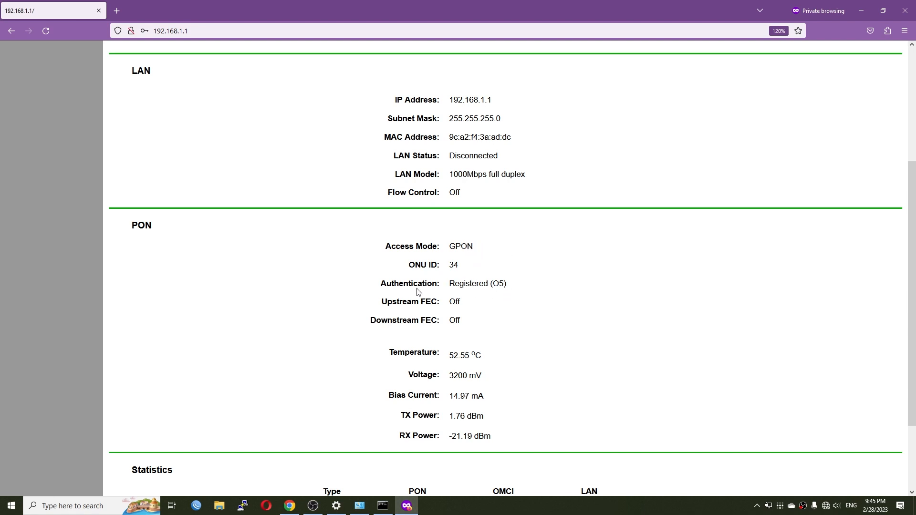
{"action": "mouse_move", "coordinate": [507, 289]}
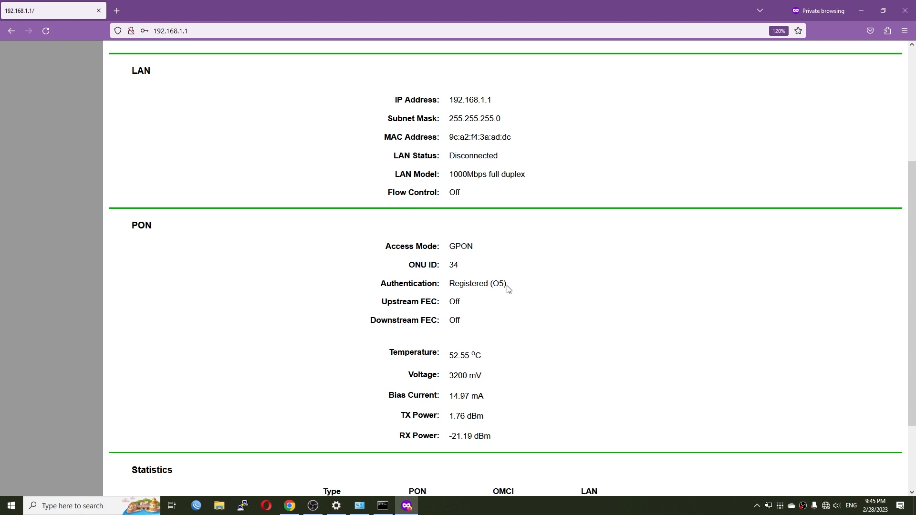
{"action": "mouse_move", "coordinate": [488, 363]}
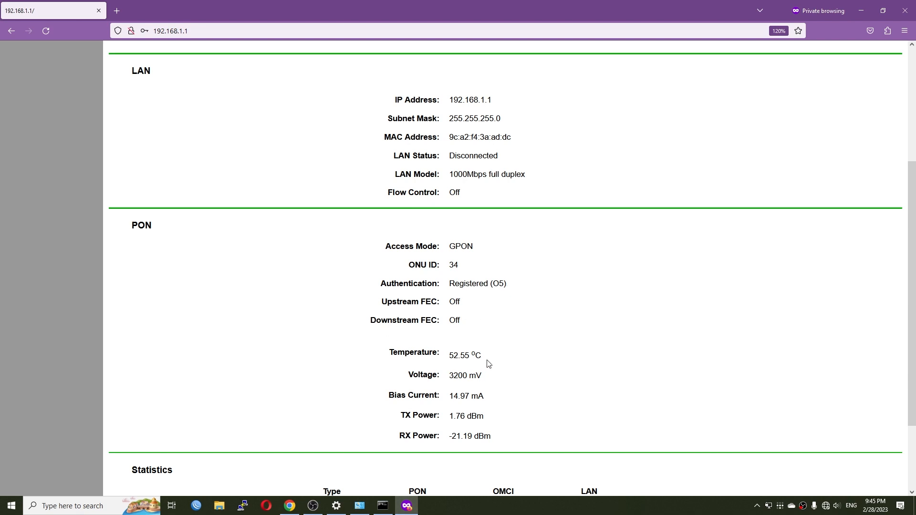
{"action": "scroll", "scroll_direction": "down", "scroll_amount": 3}
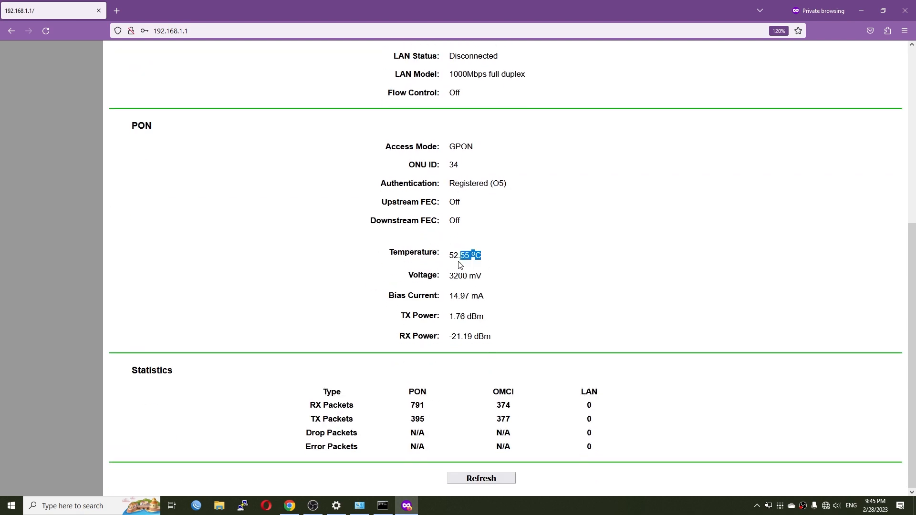
{"action": "left_click", "coordinate": [480, 478]}
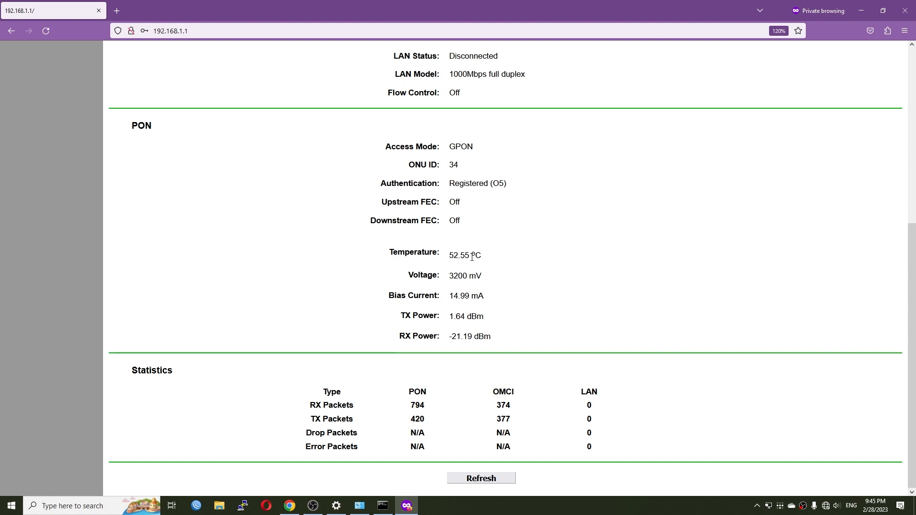
{"action": "double_click", "coordinate": [465, 275]}
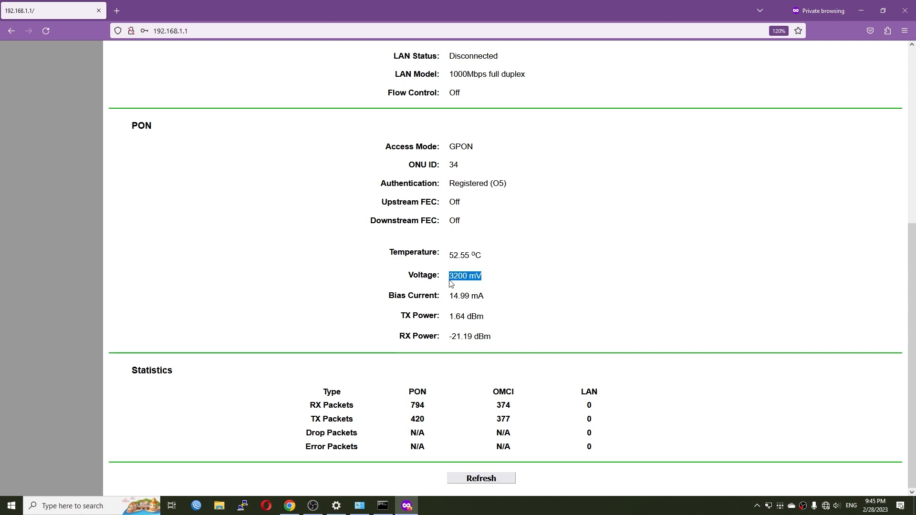
{"action": "left_click", "coordinate": [480, 478]}
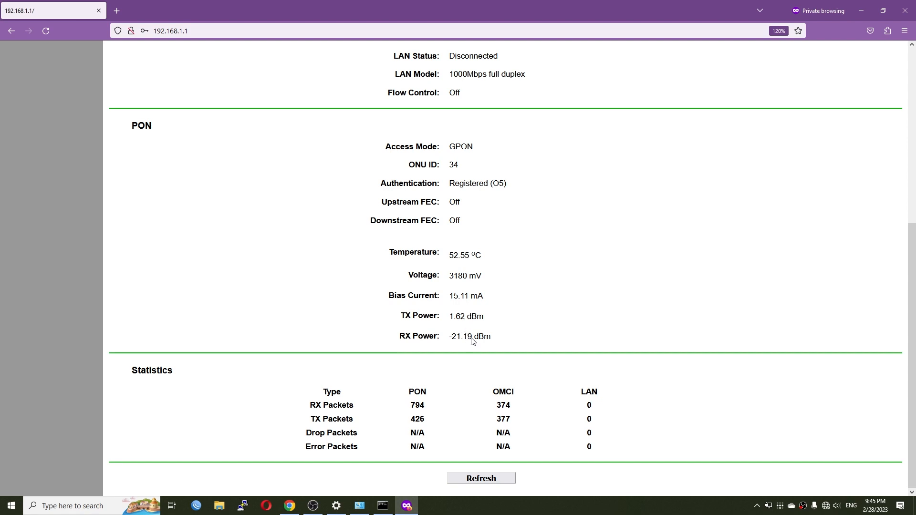
{"action": "double_click", "coordinate": [470, 335]}
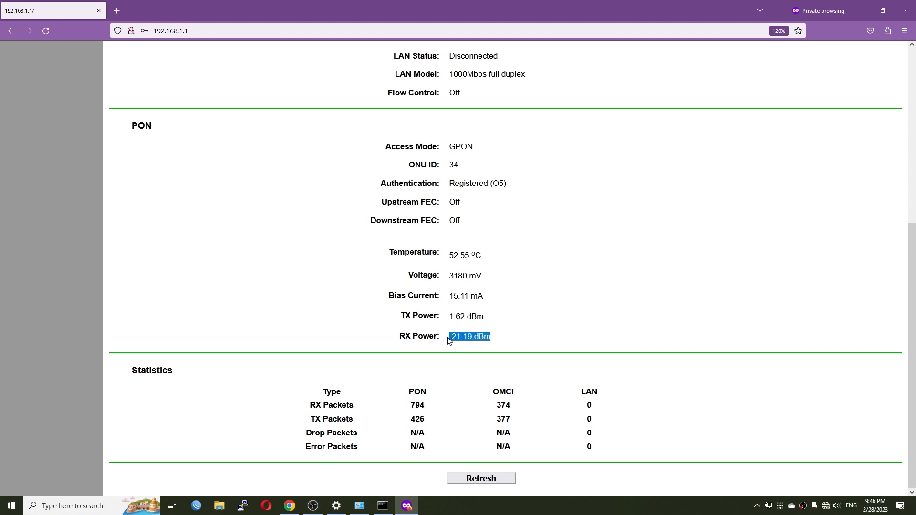
{"action": "mouse_move", "coordinate": [149, 380]}
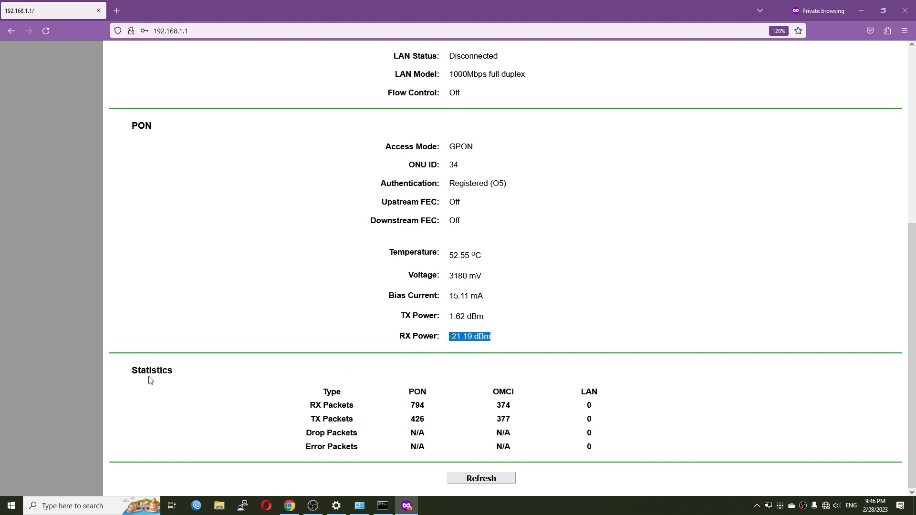
{"action": "mouse_move", "coordinate": [360, 421]}
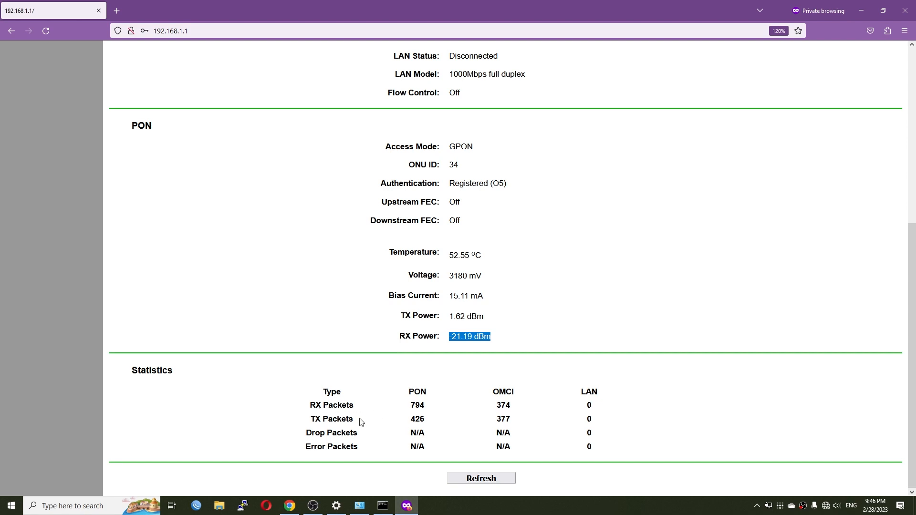
{"action": "mouse_move", "coordinate": [495, 403]}
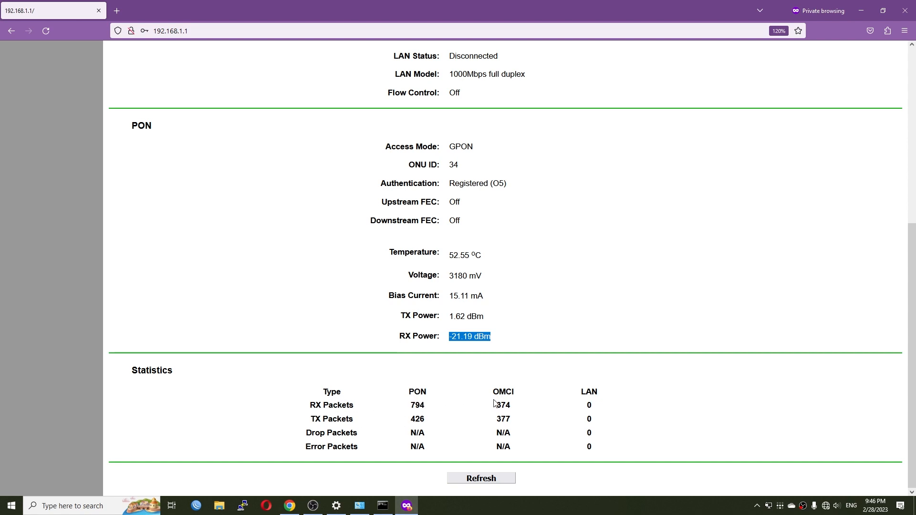
{"action": "left_click", "coordinate": [480, 478]}
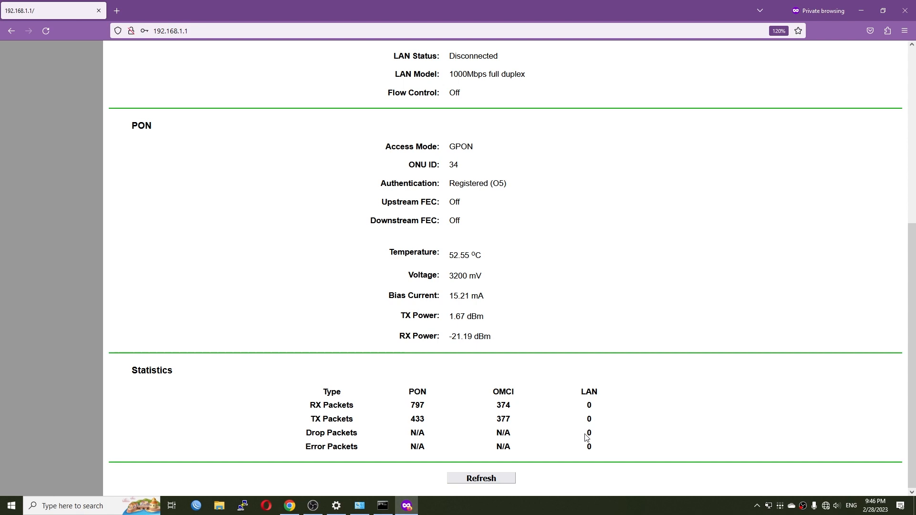
{"action": "scroll", "scroll_direction": "up", "scroll_amount": 3}
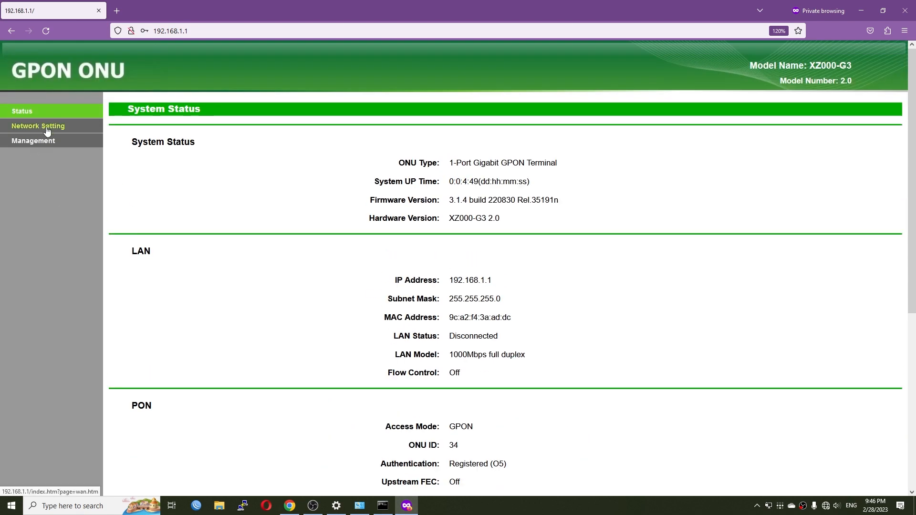
{"action": "left_click", "coordinate": [38, 126]}
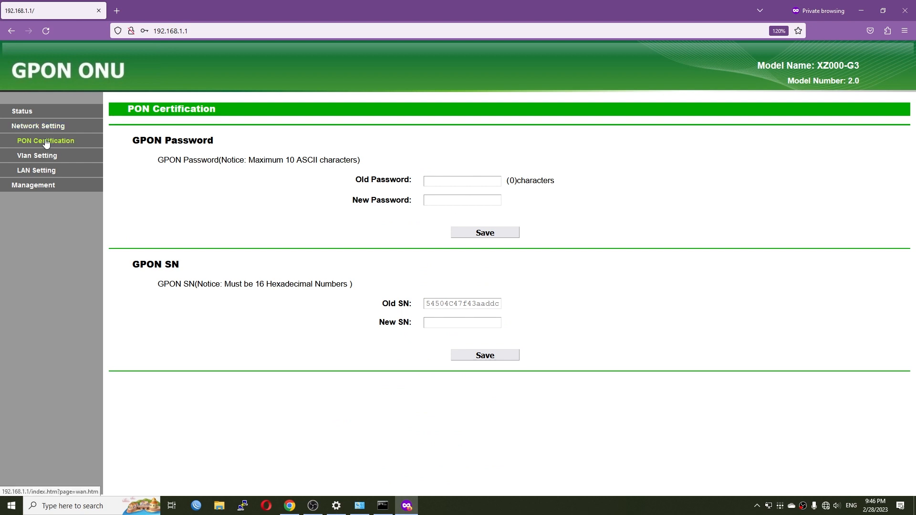
{"action": "mouse_move", "coordinate": [166, 141]}
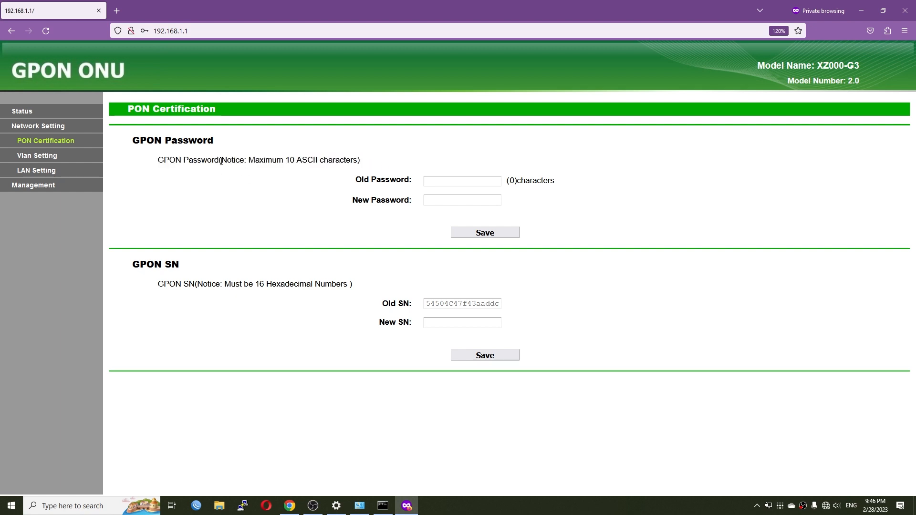
{"action": "mouse_move", "coordinate": [270, 178]}
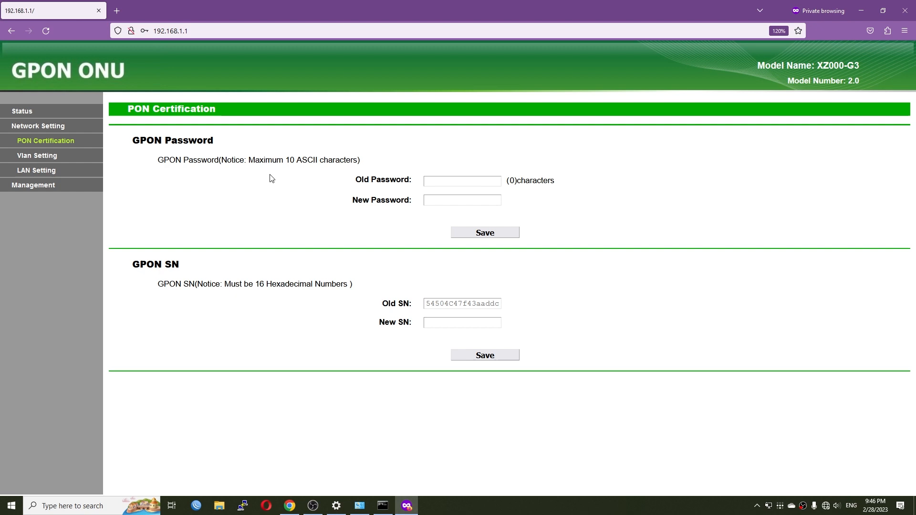
{"action": "mouse_move", "coordinate": [430, 196]}
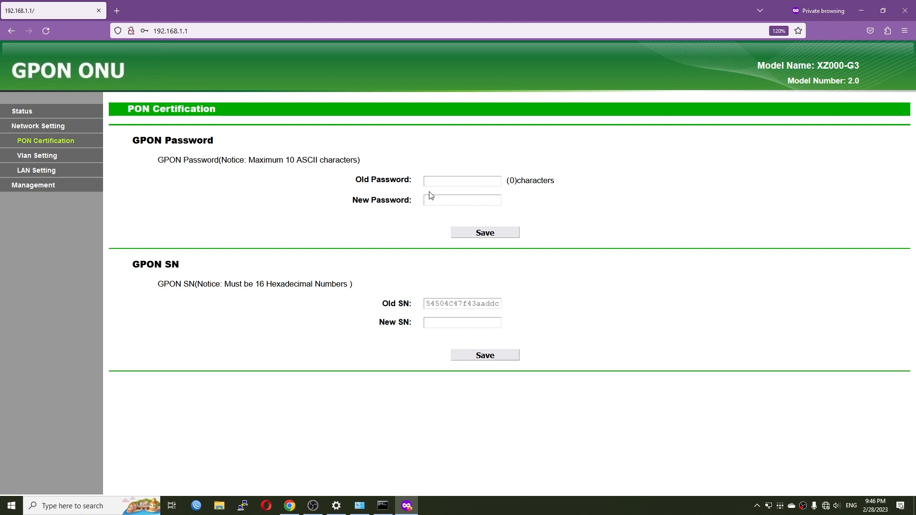
{"action": "mouse_move", "coordinate": [133, 270]}
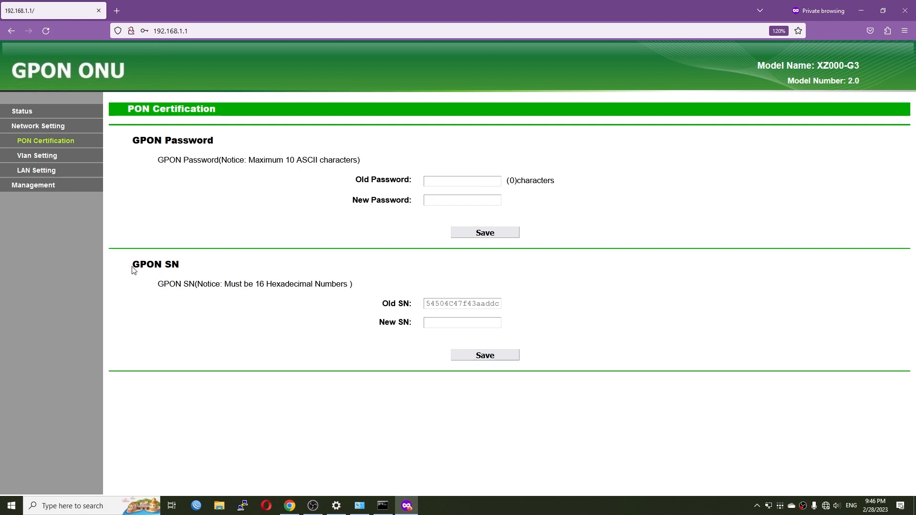
{"action": "mouse_move", "coordinate": [378, 309]}
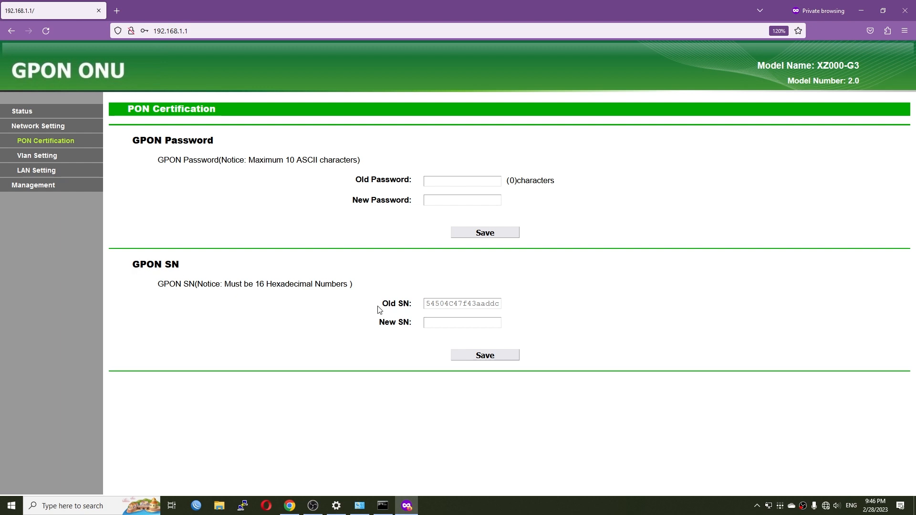
- Activate the New SN field on the PON Certification page
{"action": "left_click", "coordinate": [461, 323]}
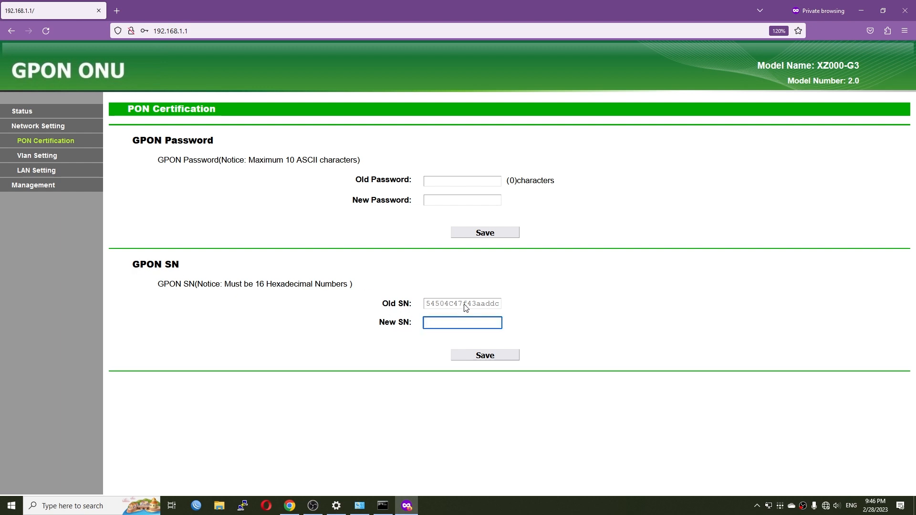
{"action": "mouse_move", "coordinate": [226, 287]}
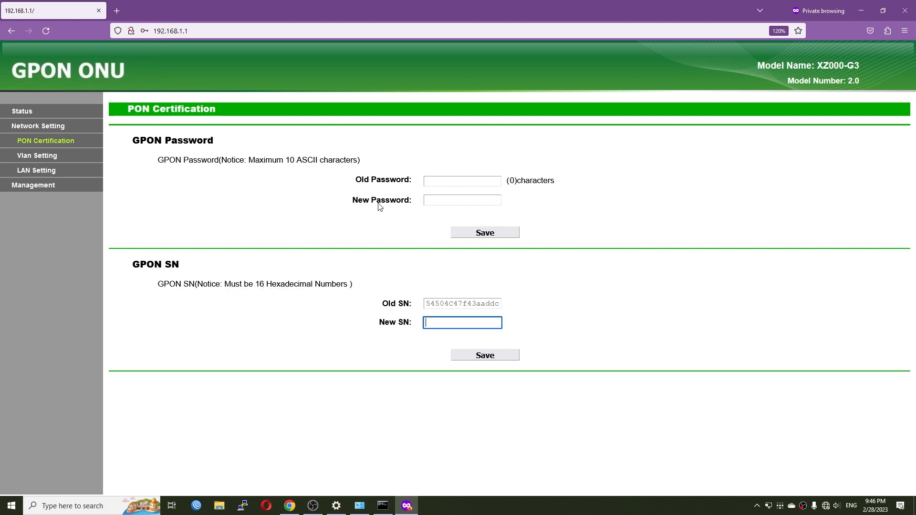
- Try VLAN TAG and Transparent modes on VLAN Setting, then return to Control By OLT
{"action": "left_click", "coordinate": [37, 155]}
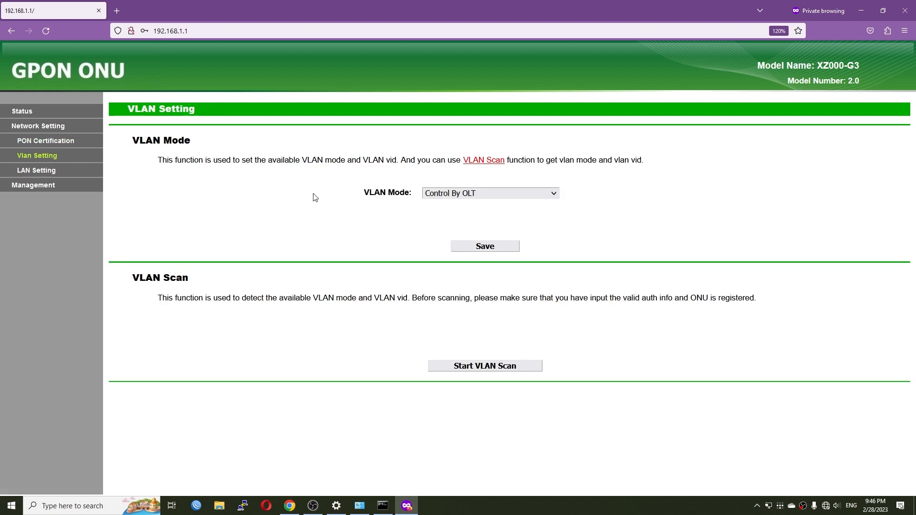
{"action": "mouse_move", "coordinate": [177, 150]}
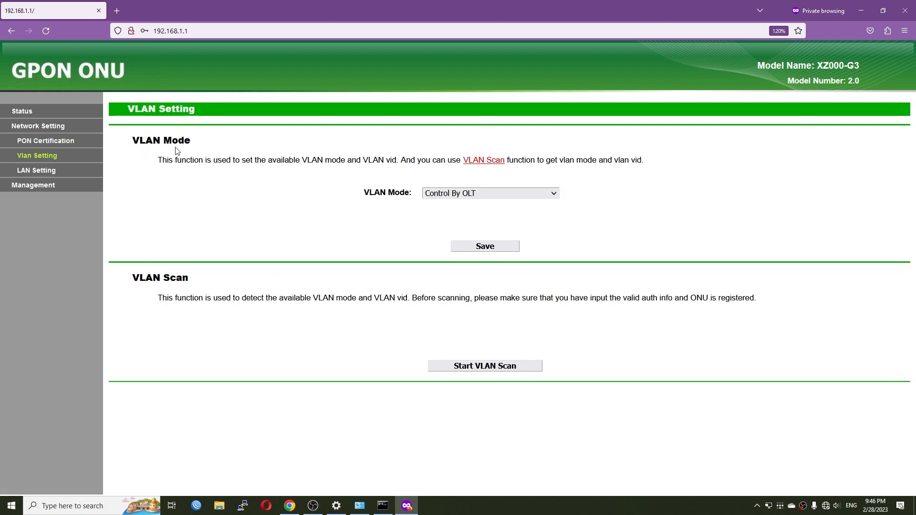
{"action": "left_click", "coordinate": [489, 193]}
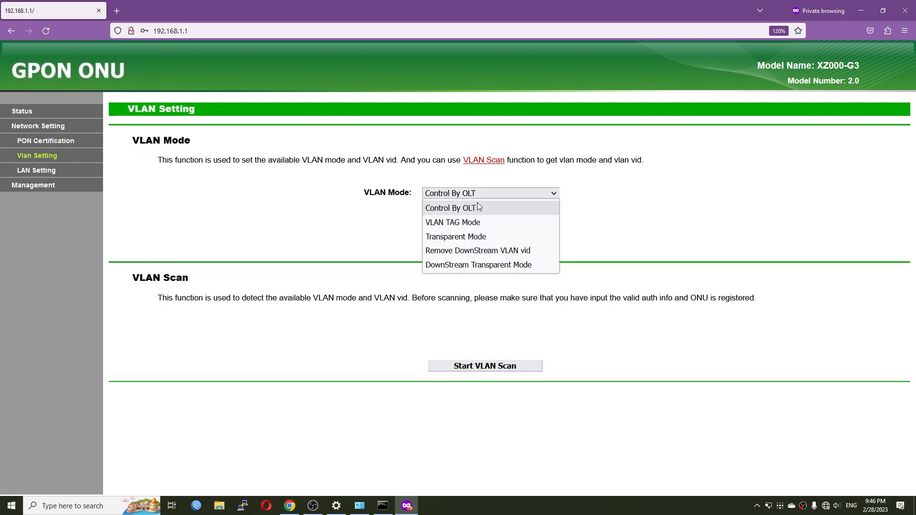
{"action": "mouse_move", "coordinate": [495, 213]}
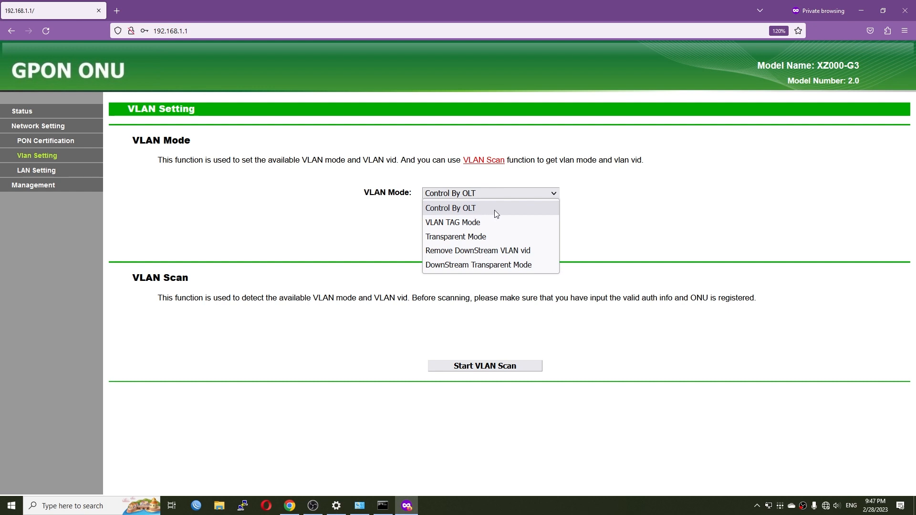
{"action": "mouse_move", "coordinate": [497, 236]}
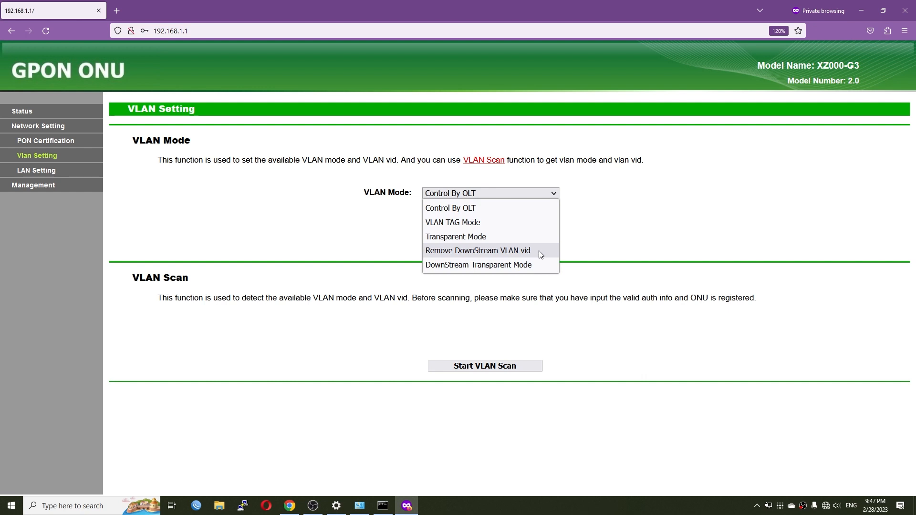
{"action": "mouse_move", "coordinate": [543, 255]}
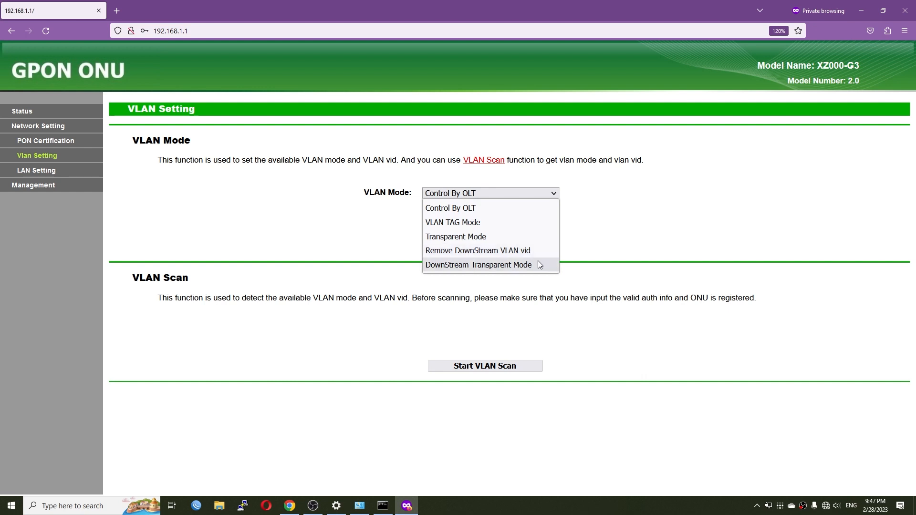
{"action": "mouse_move", "coordinate": [503, 225]}
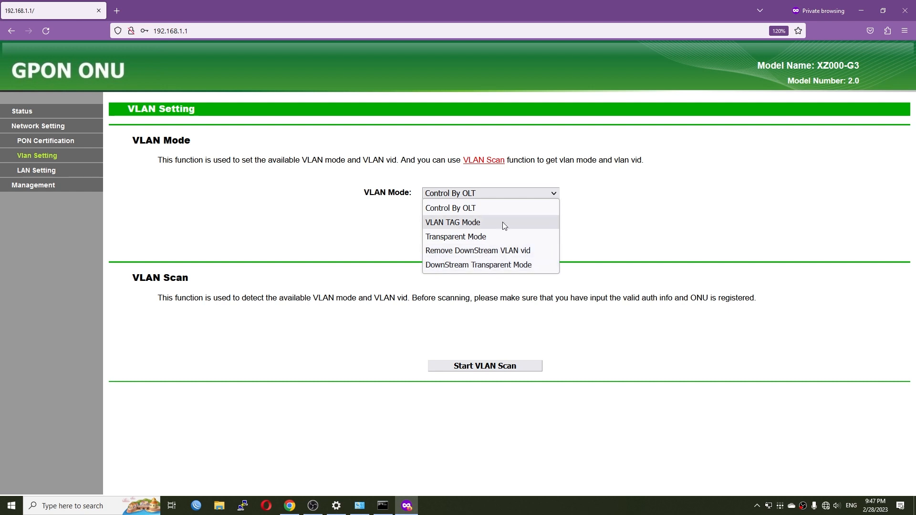
{"action": "mouse_move", "coordinate": [609, 215]}
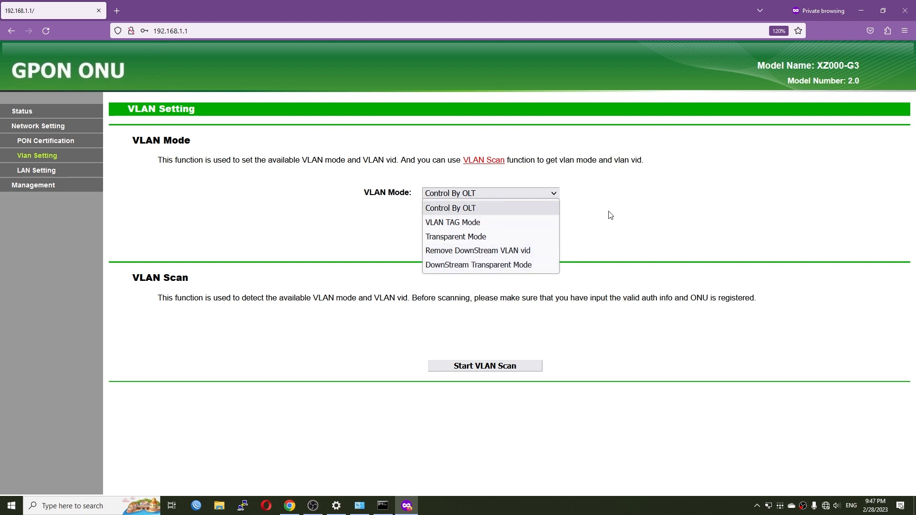
{"action": "left_click", "coordinate": [449, 207]}
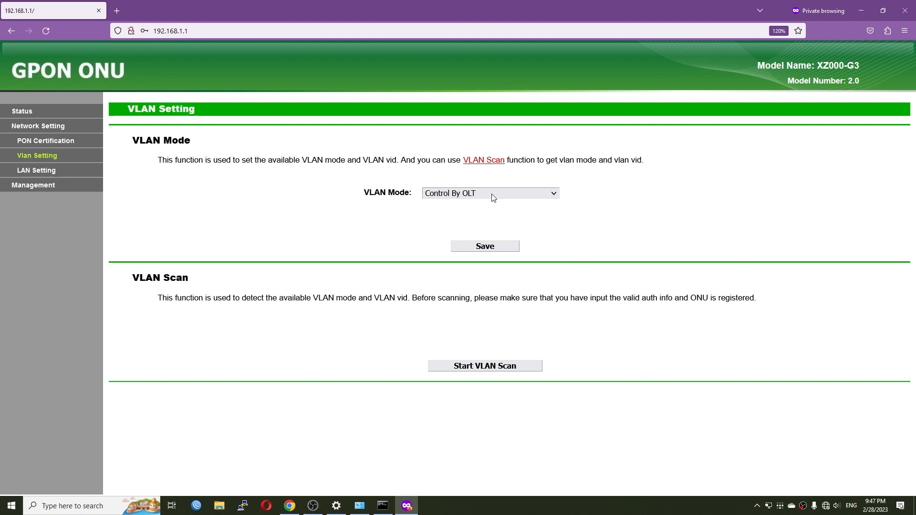
{"action": "left_click", "coordinate": [490, 193]}
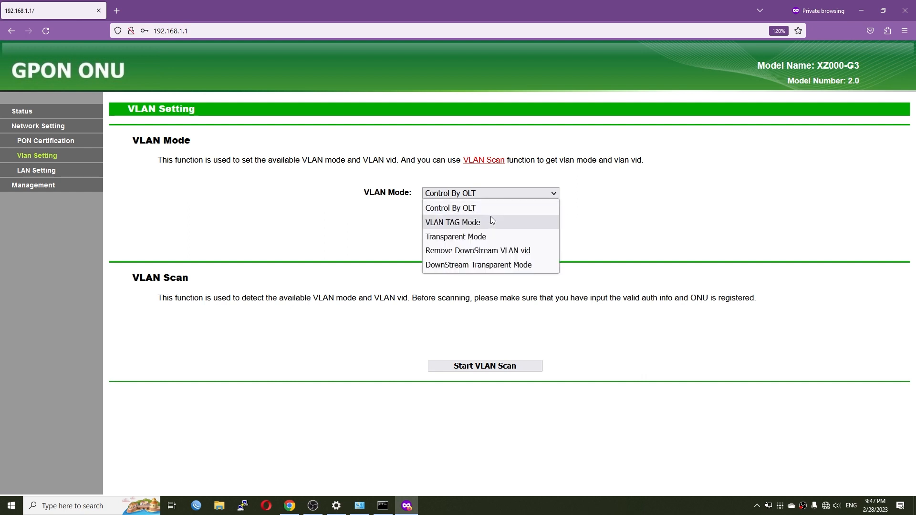
{"action": "left_click", "coordinate": [452, 222]}
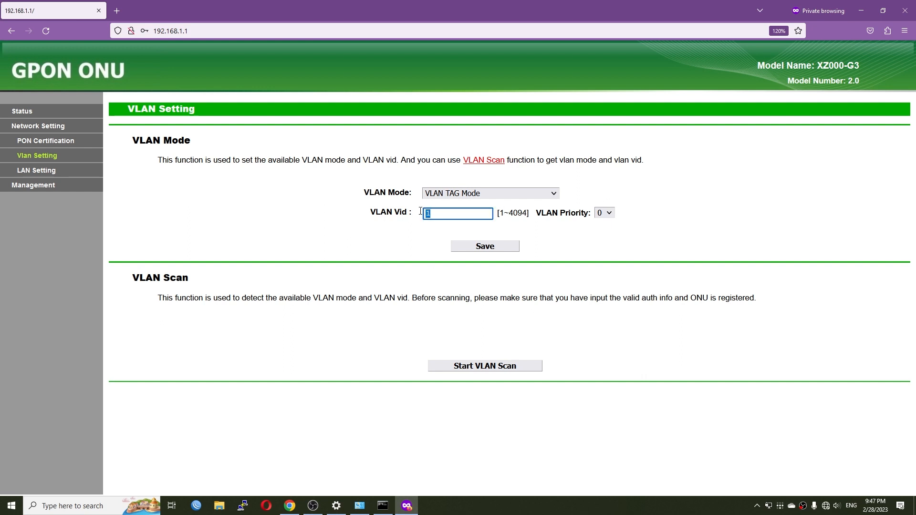
{"action": "mouse_move", "coordinate": [590, 227]}
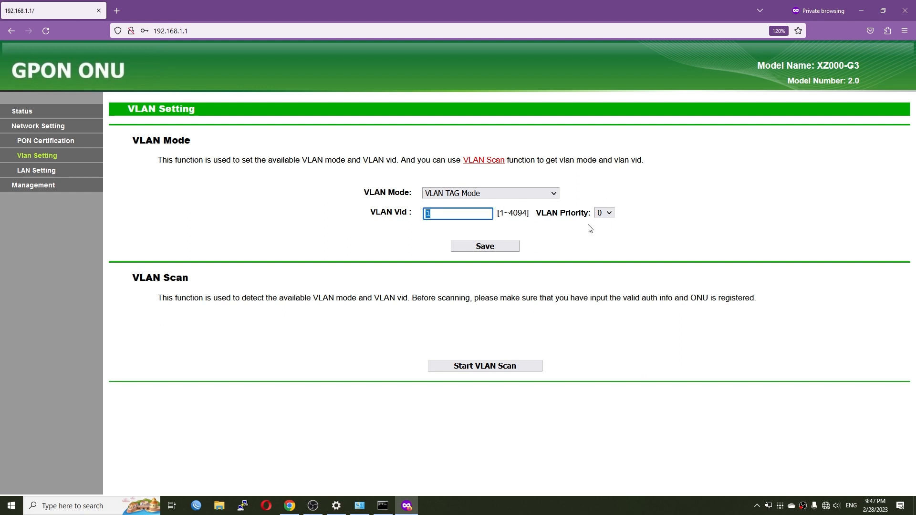
{"action": "mouse_move", "coordinate": [601, 221]}
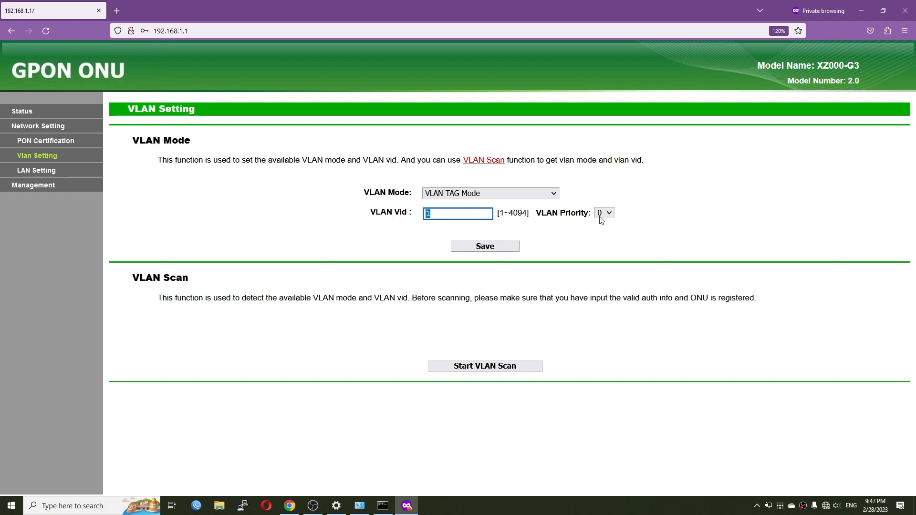
{"action": "left_click", "coordinate": [604, 212]}
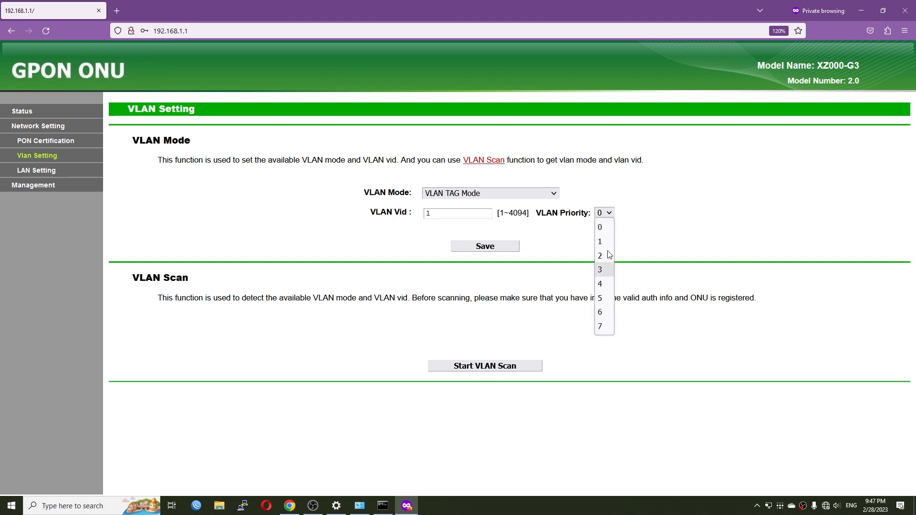
{"action": "left_click", "coordinate": [489, 193]}
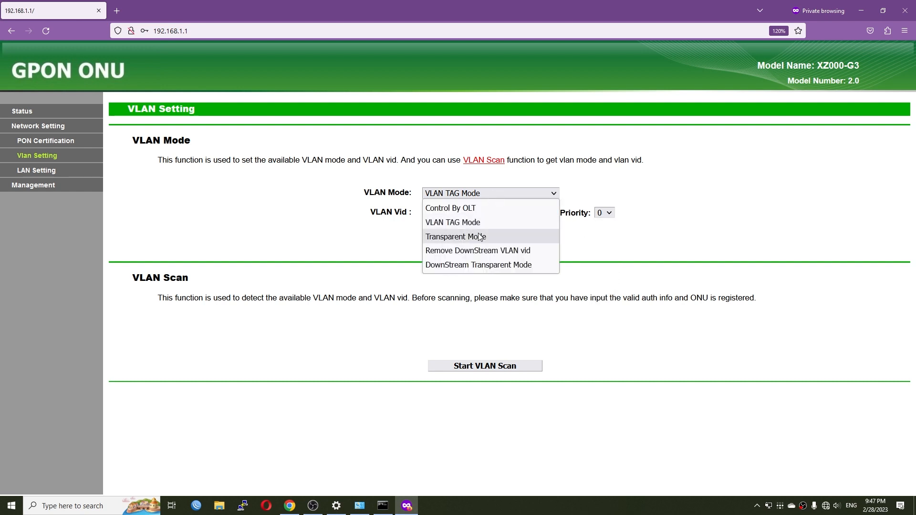
{"action": "left_click", "coordinate": [456, 237]}
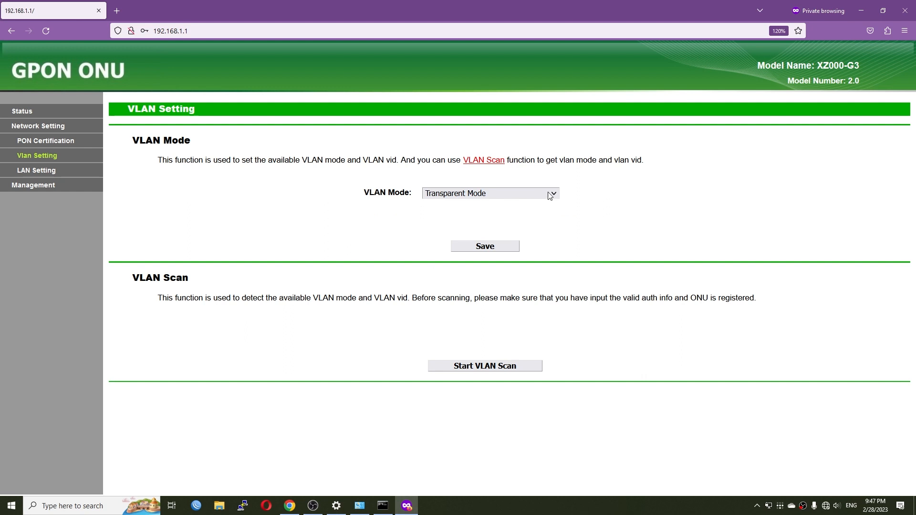
{"action": "mouse_move", "coordinate": [524, 192]}
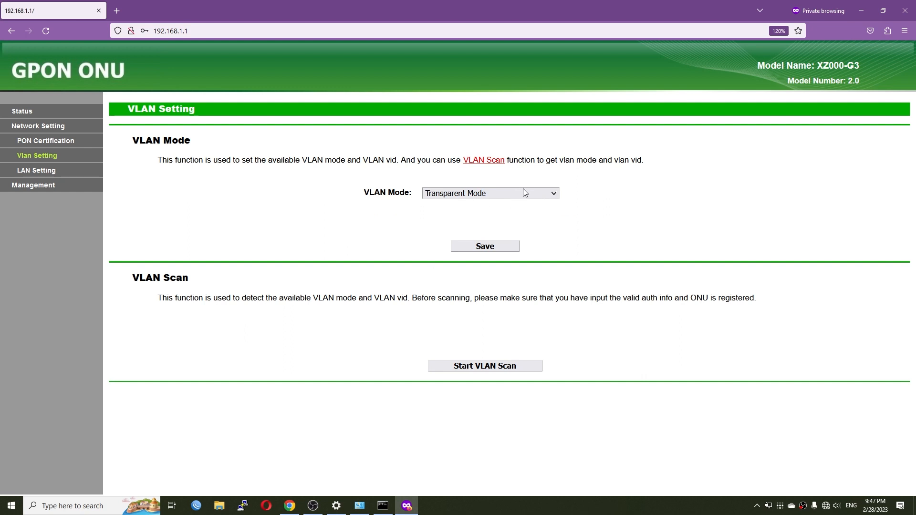
{"action": "mouse_move", "coordinate": [540, 191]}
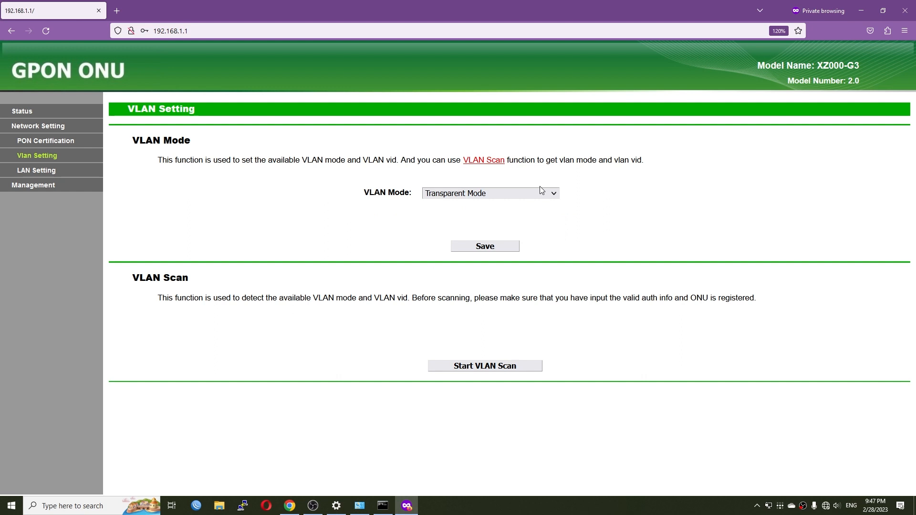
{"action": "mouse_move", "coordinate": [538, 203]}
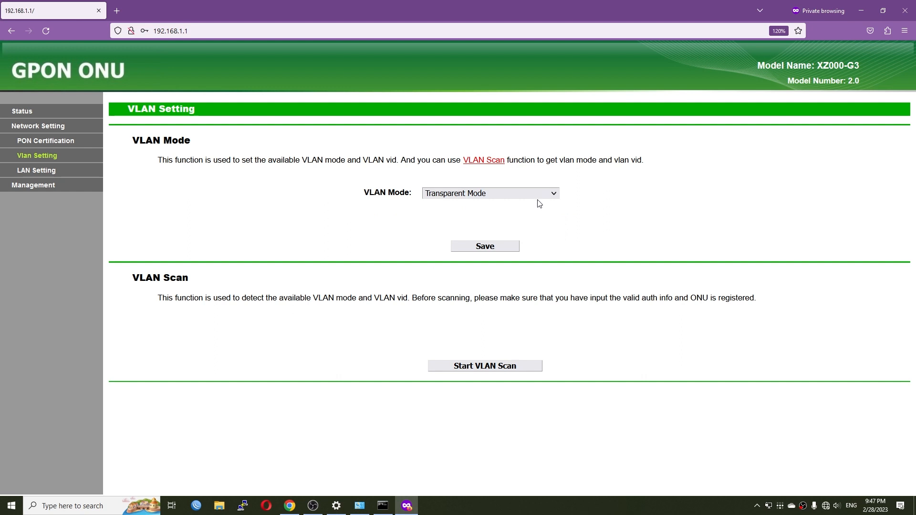
{"action": "left_click", "coordinate": [490, 193]}
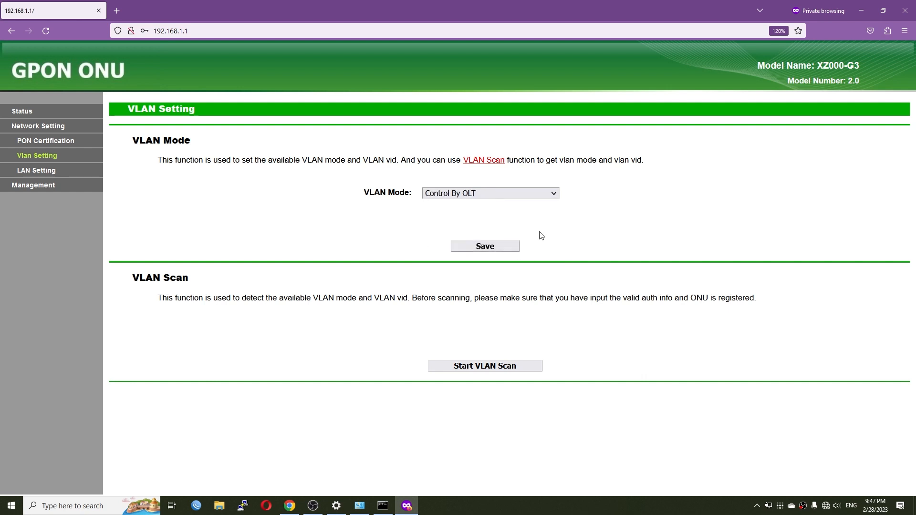
{"action": "mouse_move", "coordinate": [478, 195]}
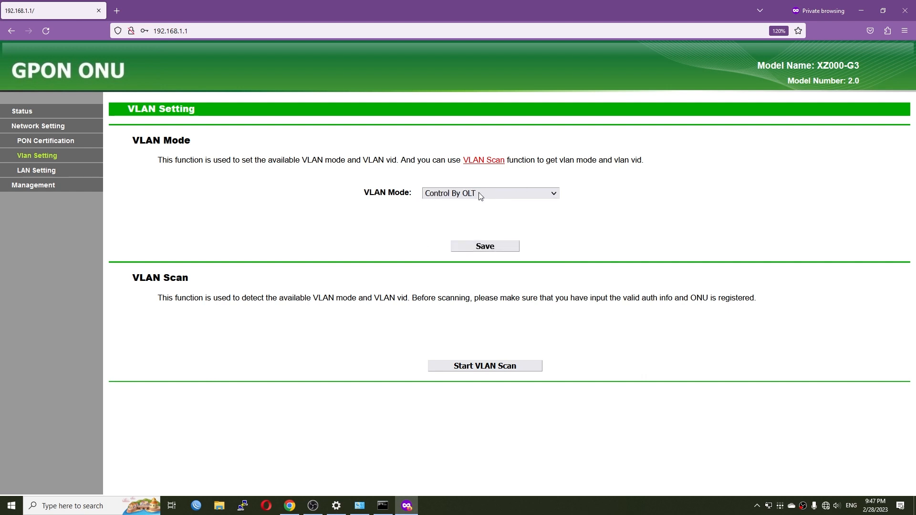
{"action": "mouse_move", "coordinate": [130, 283]}
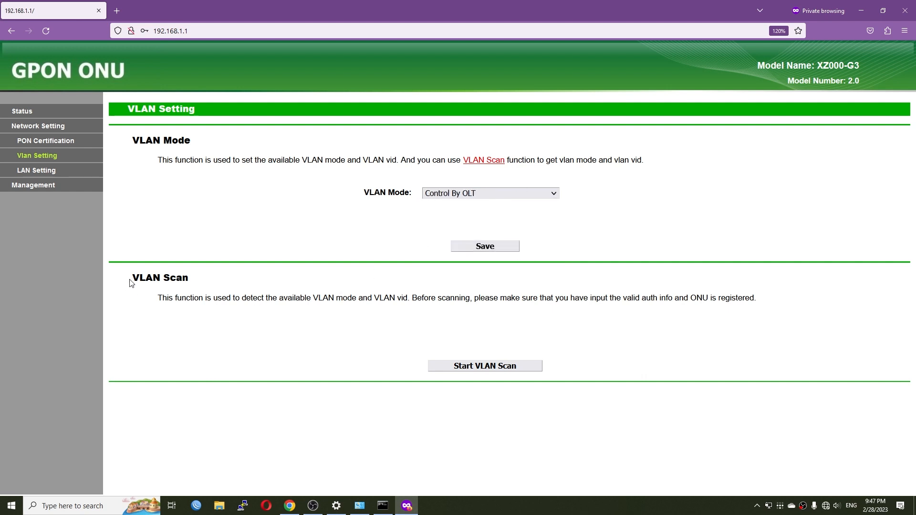
{"action": "mouse_move", "coordinate": [188, 296]}
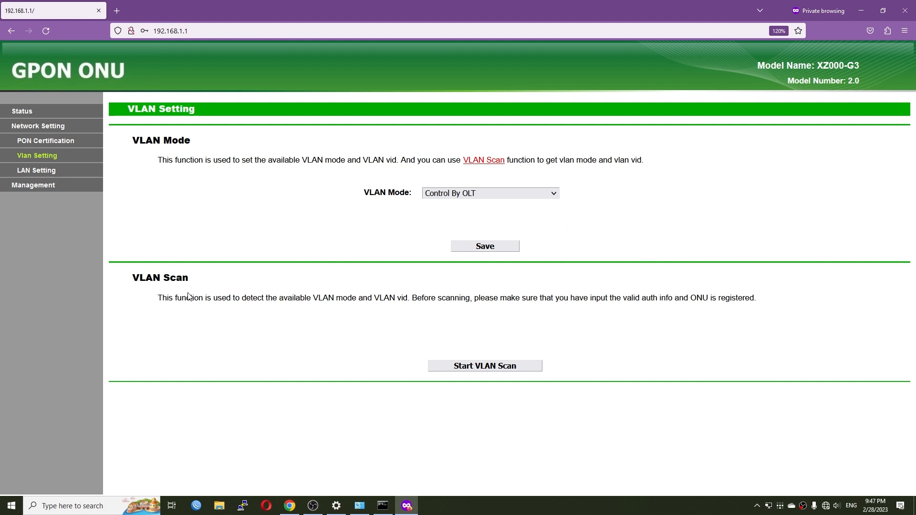
{"action": "mouse_move", "coordinate": [480, 341]}
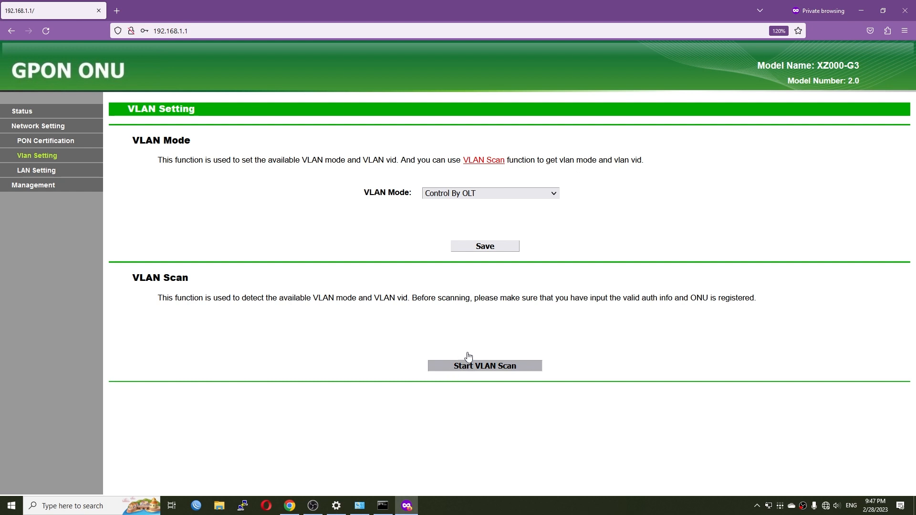
{"action": "mouse_move", "coordinate": [484, 335]}
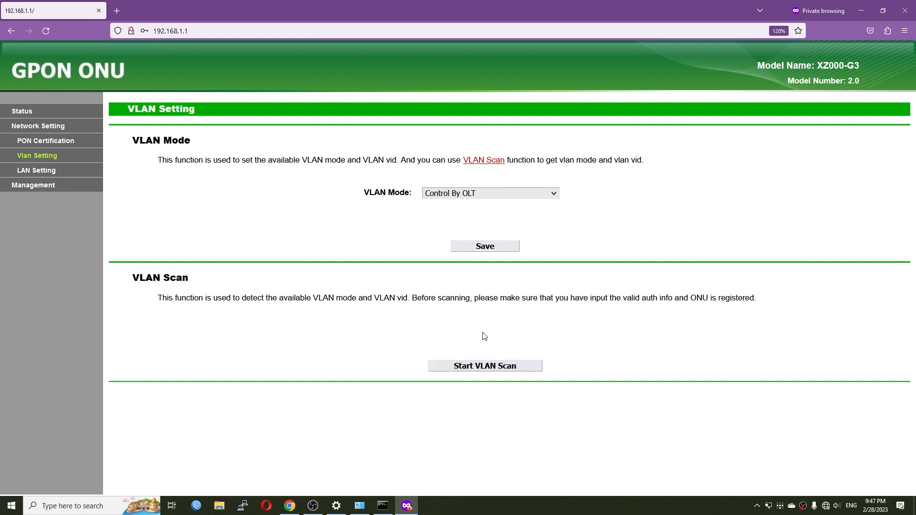
- Run a VLAN scan, finding PPPoE in Transparent Mode, keeping Control By OLT
{"action": "left_click", "coordinate": [485, 365]}
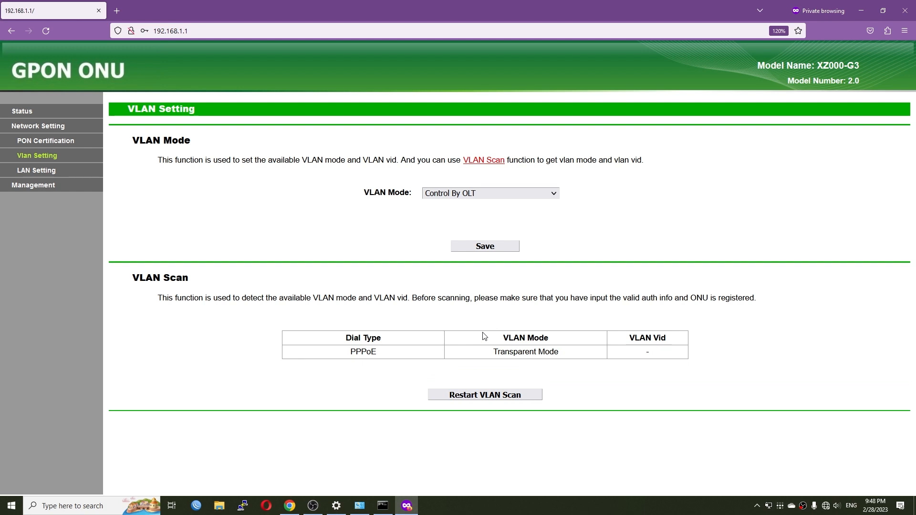
{"action": "mouse_move", "coordinate": [409, 362]}
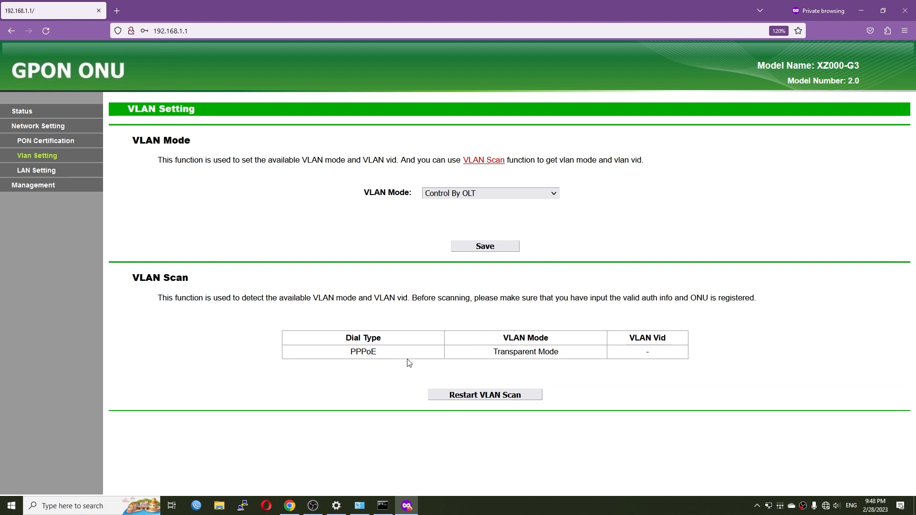
{"action": "mouse_move", "coordinate": [352, 350]}
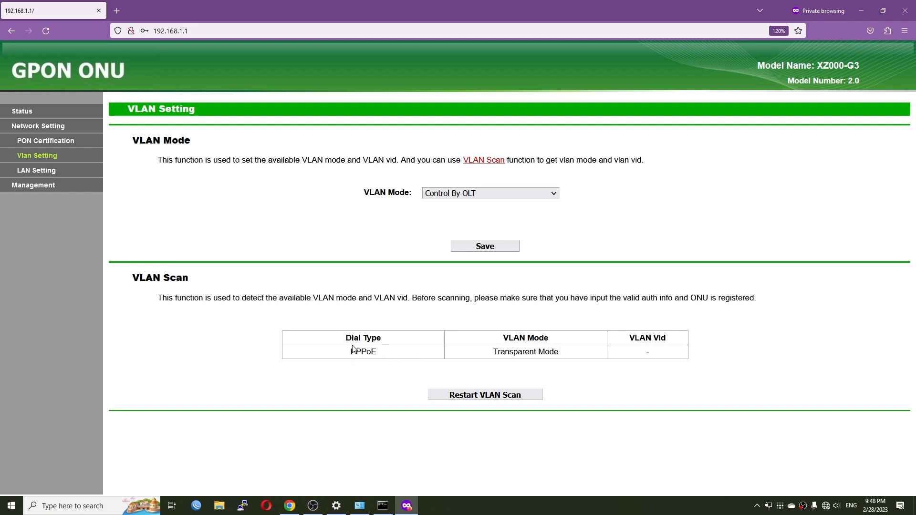
{"action": "mouse_move", "coordinate": [373, 360]}
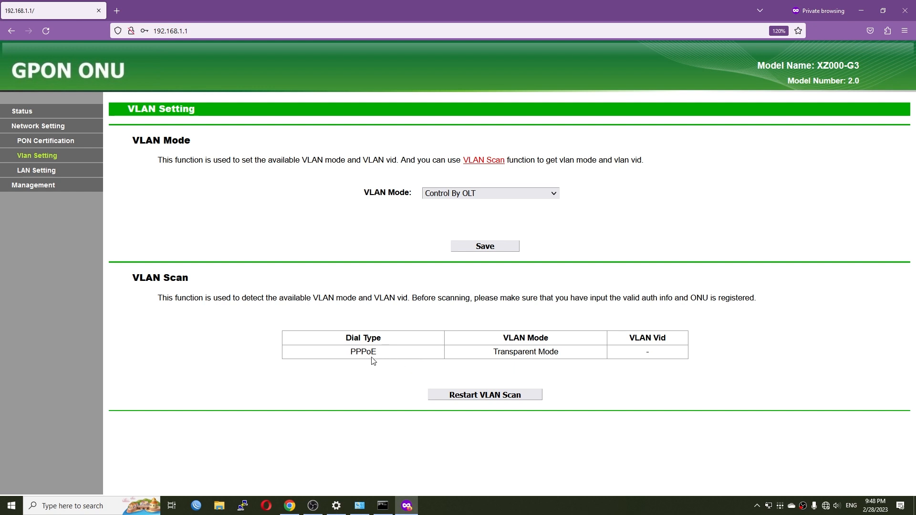
{"action": "mouse_move", "coordinate": [495, 359]}
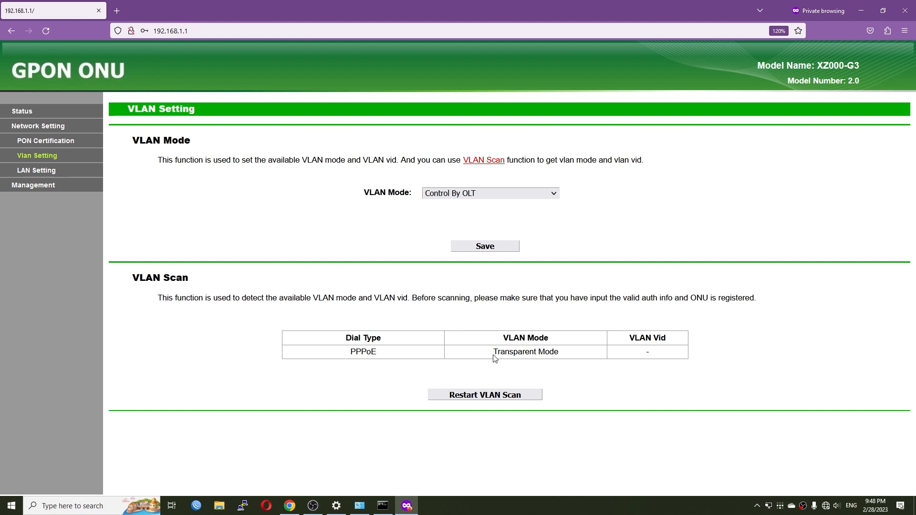
{"action": "mouse_move", "coordinate": [556, 340]}
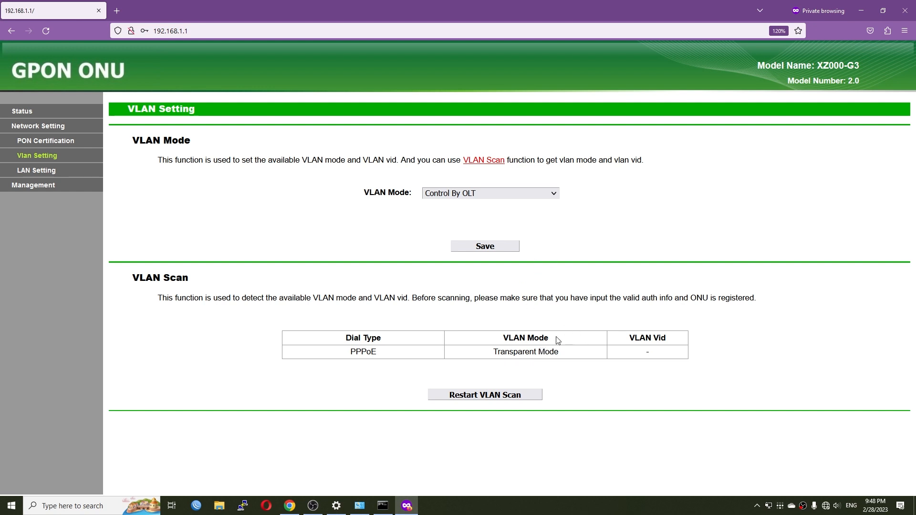
{"action": "left_click", "coordinate": [490, 193]}
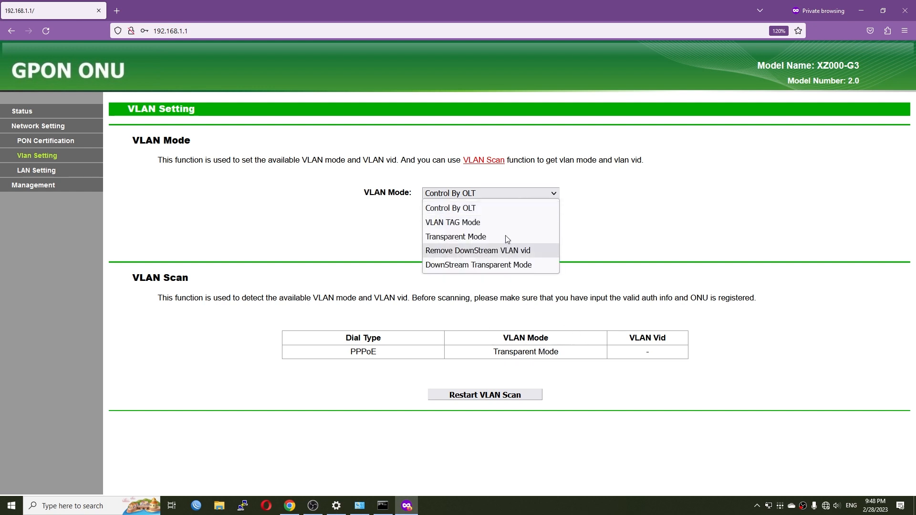
{"action": "left_click", "coordinate": [449, 207]}
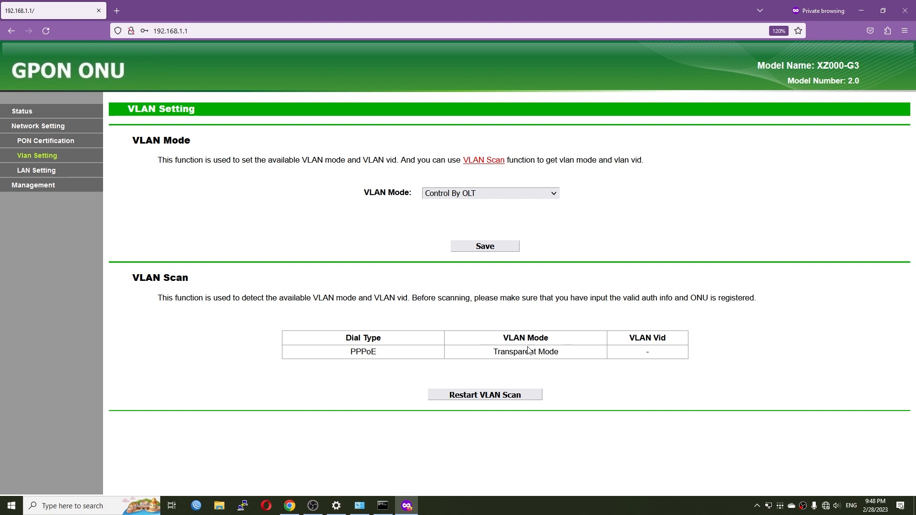
{"action": "mouse_move", "coordinate": [578, 327]}
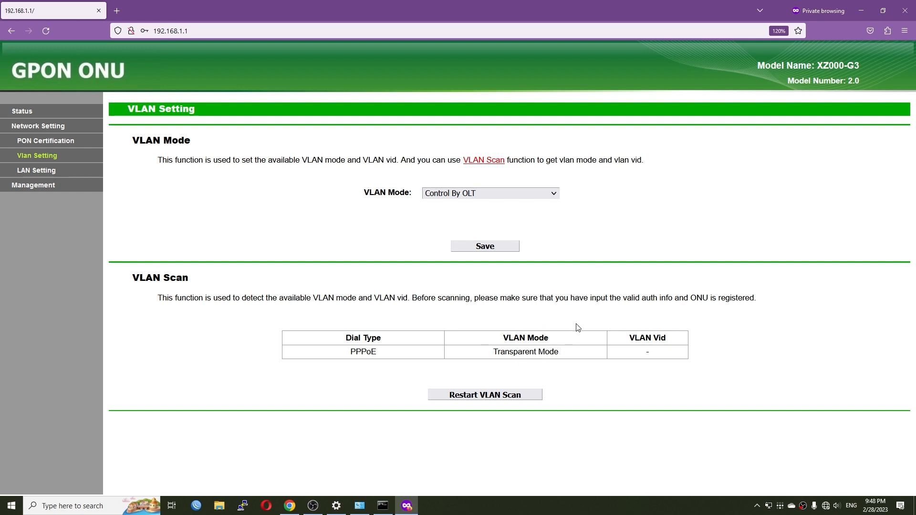
{"action": "left_click", "coordinate": [36, 170]}
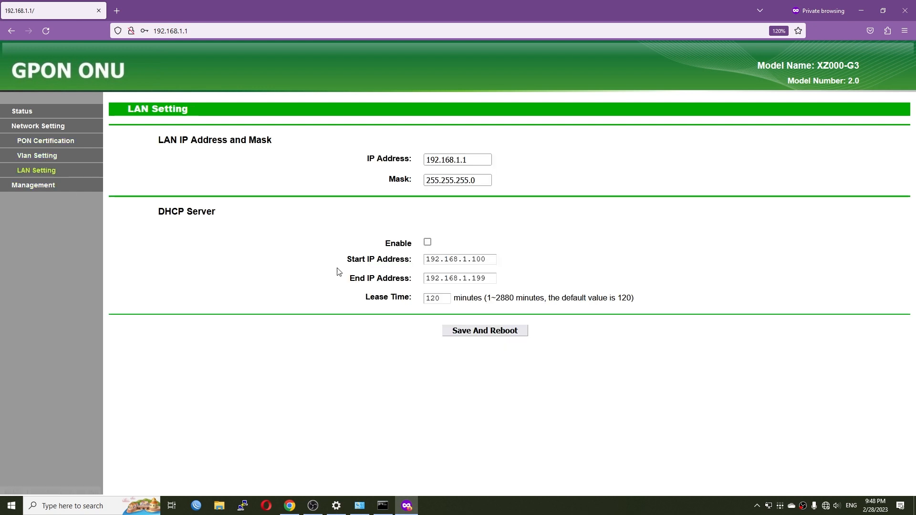
{"action": "mouse_move", "coordinate": [399, 156]}
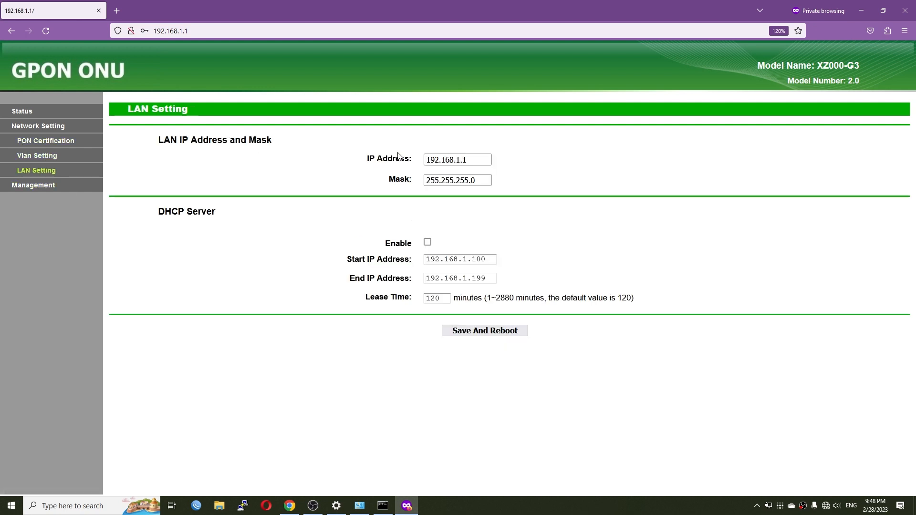
{"action": "left_click", "coordinate": [457, 160]}
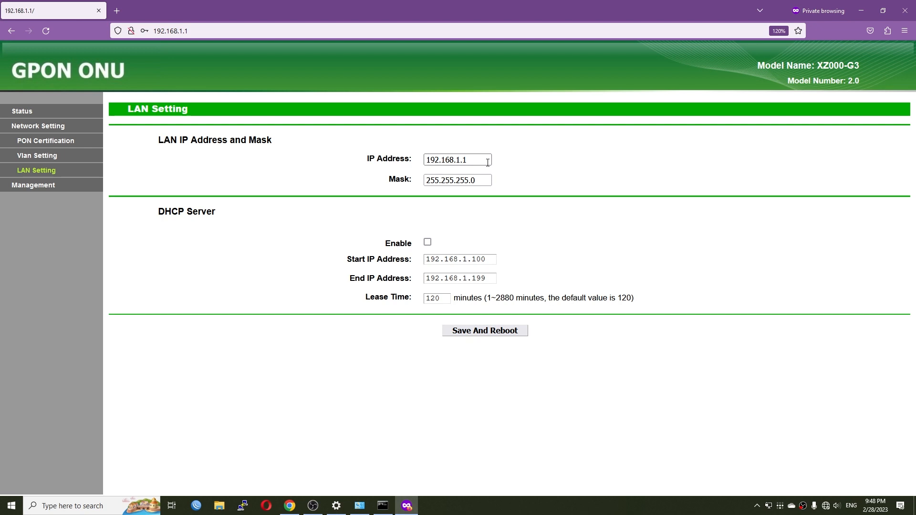
{"action": "mouse_move", "coordinate": [193, 220]}
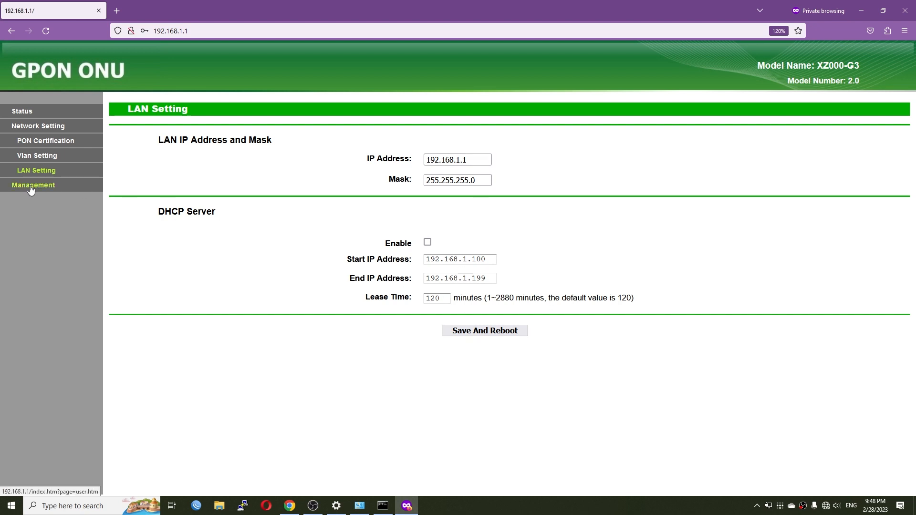
- Review User Management, keeping admin as the managed username
{"action": "left_click", "coordinate": [33, 185]}
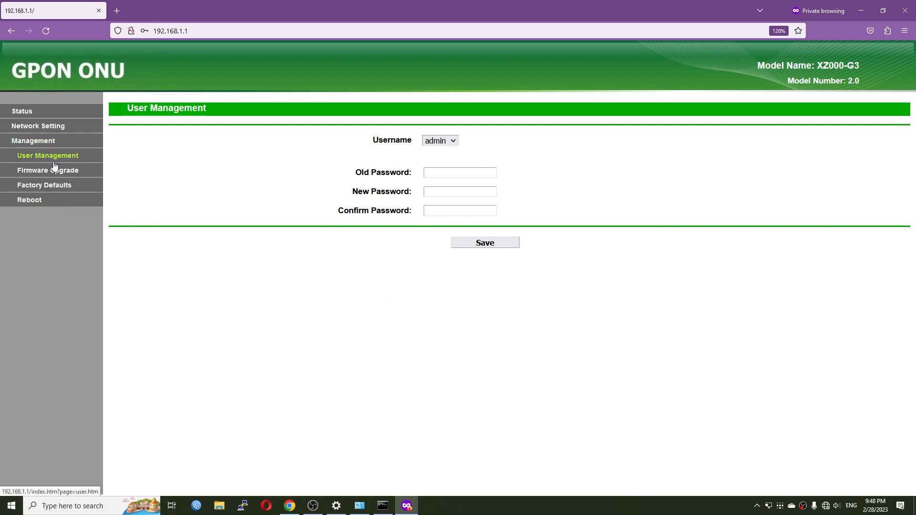
{"action": "mouse_move", "coordinate": [417, 165]}
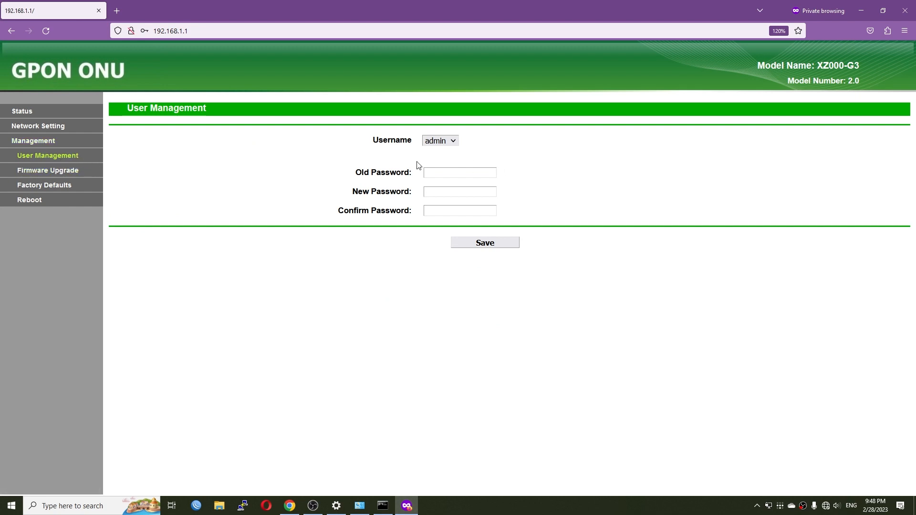
{"action": "left_click", "coordinate": [438, 141]}
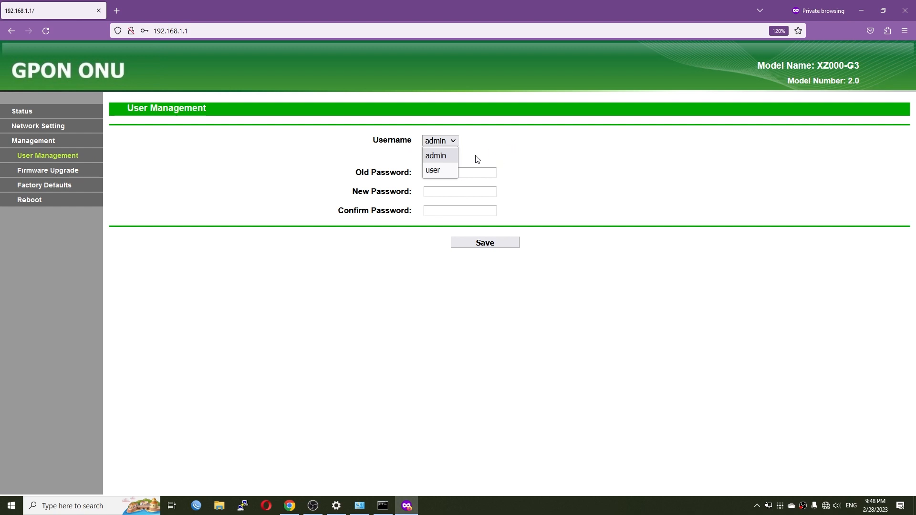
{"action": "left_click", "coordinate": [435, 156]}
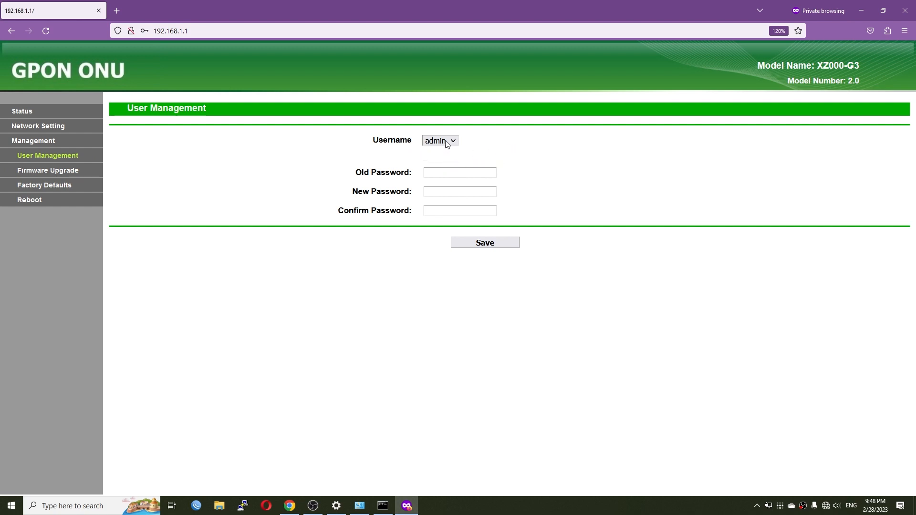
{"action": "mouse_move", "coordinate": [271, 159]}
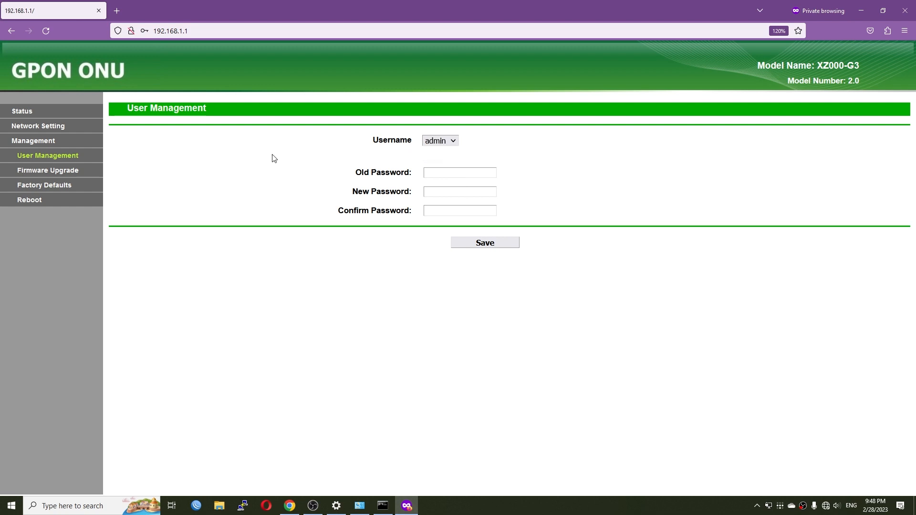
- View the Firmware Upgrade, Factory Defaults and Reboot pages, then return to System Status
{"action": "left_click", "coordinate": [47, 169]}
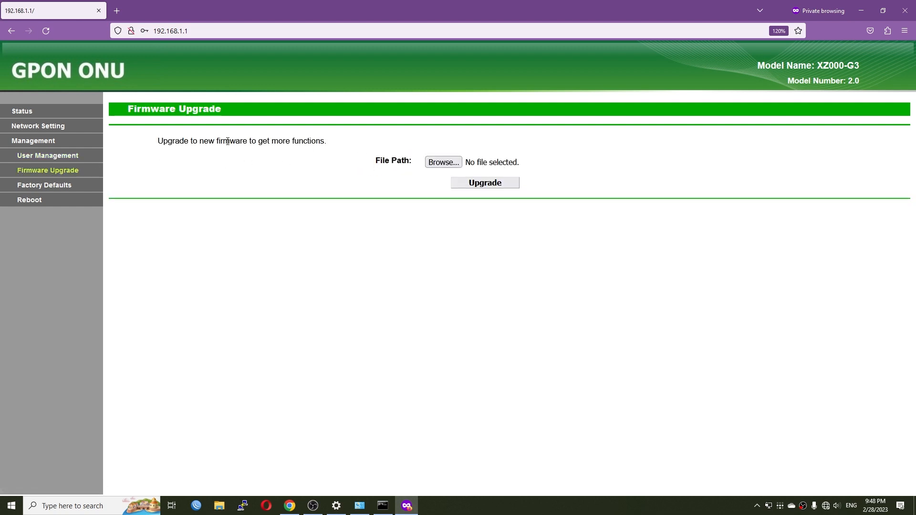
{"action": "mouse_move", "coordinate": [438, 174]}
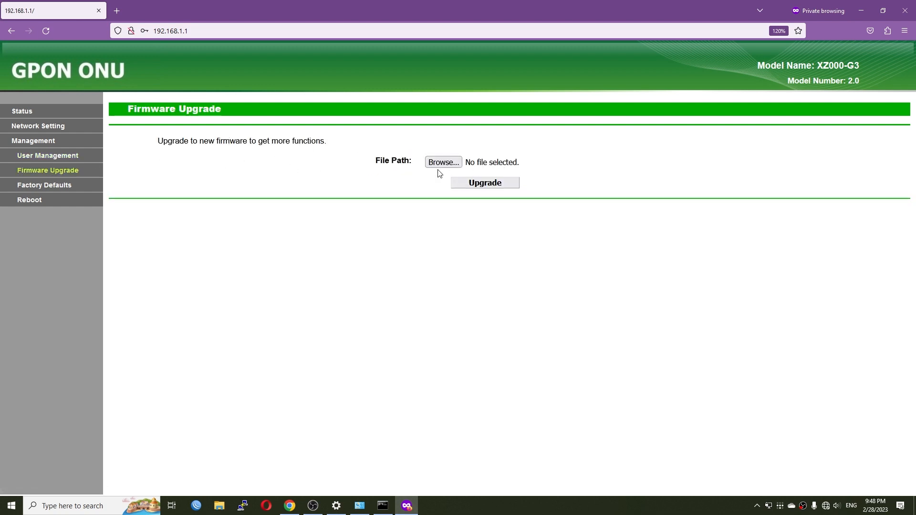
{"action": "left_click", "coordinate": [44, 184]}
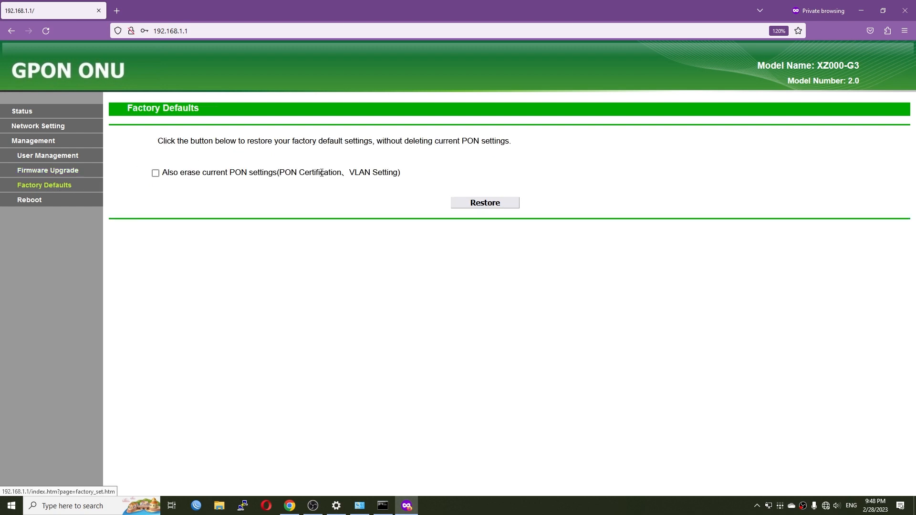
{"action": "mouse_move", "coordinate": [399, 184]}
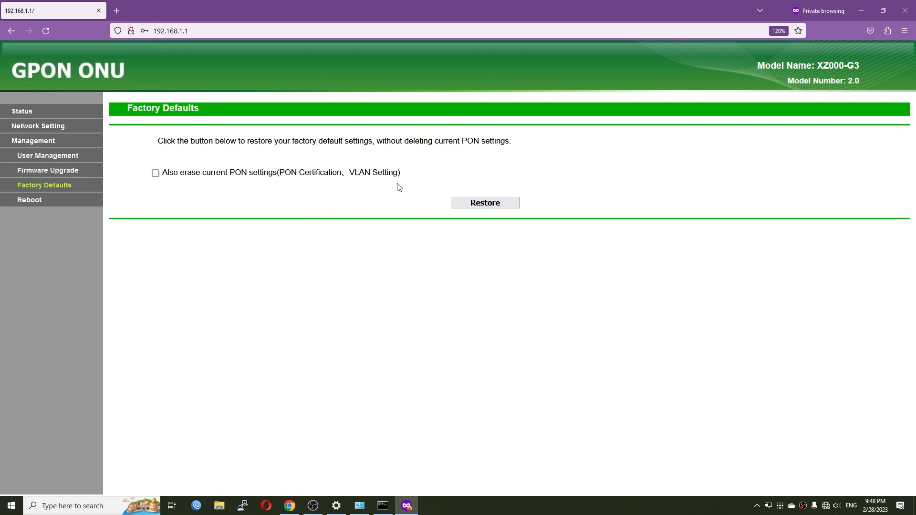
{"action": "left_click", "coordinate": [30, 199]}
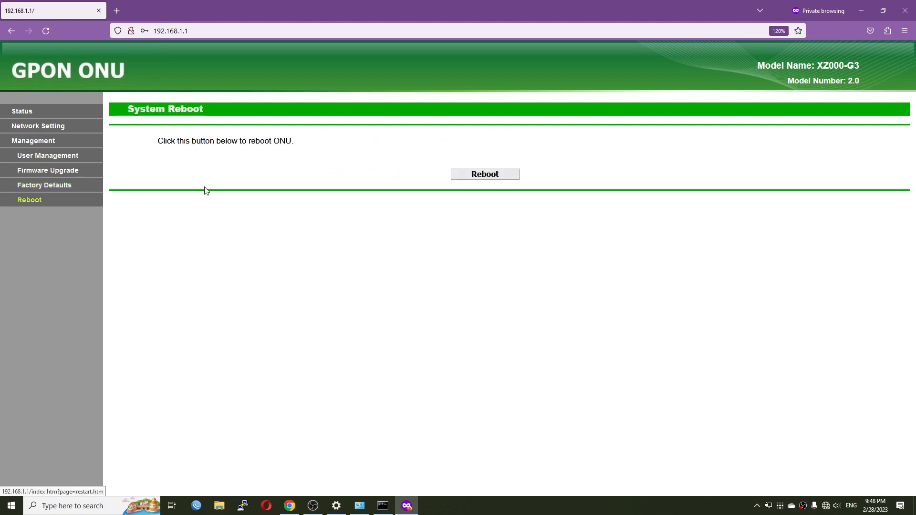
{"action": "mouse_move", "coordinate": [37, 126]}
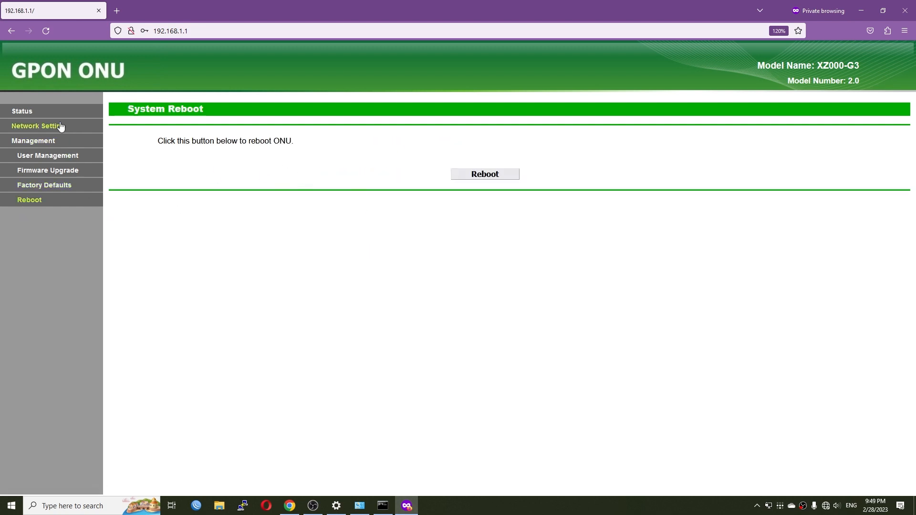
{"action": "left_click", "coordinate": [22, 110]}
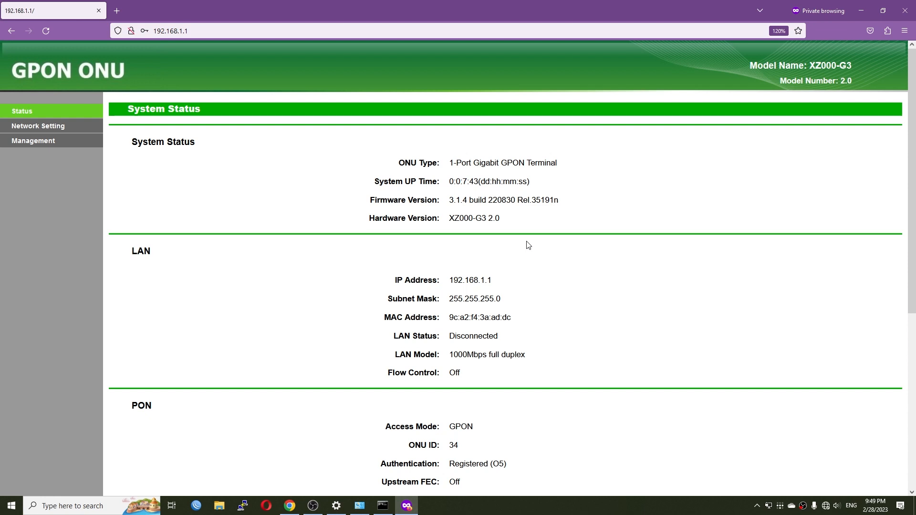
- Show the PON Certification page with empty GPON Password and SN fields
{"action": "left_click", "coordinate": [39, 126]}
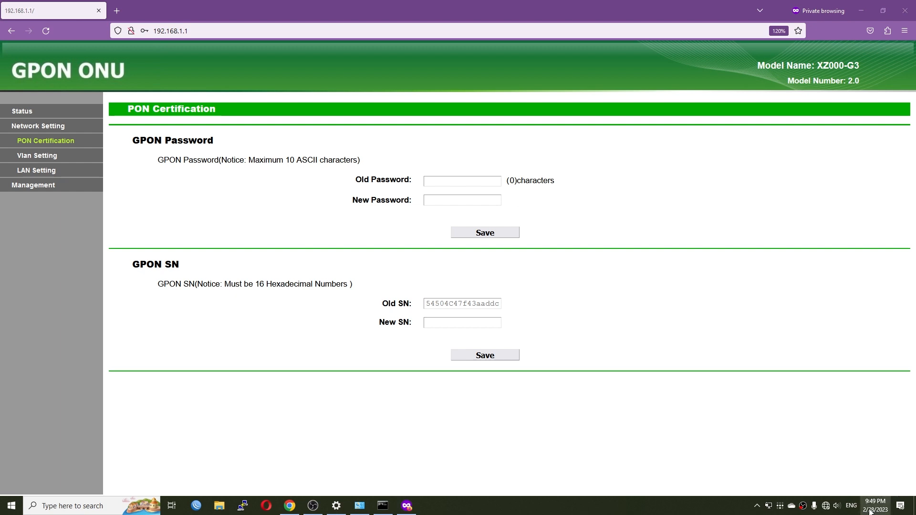
{"action": "left_click", "coordinate": [875, 505]}
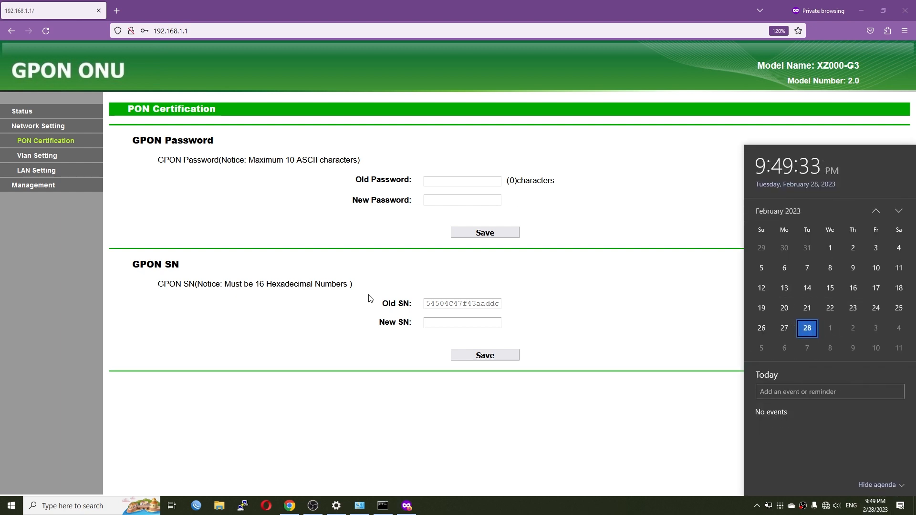
{"action": "left_click", "coordinate": [259, 159]}
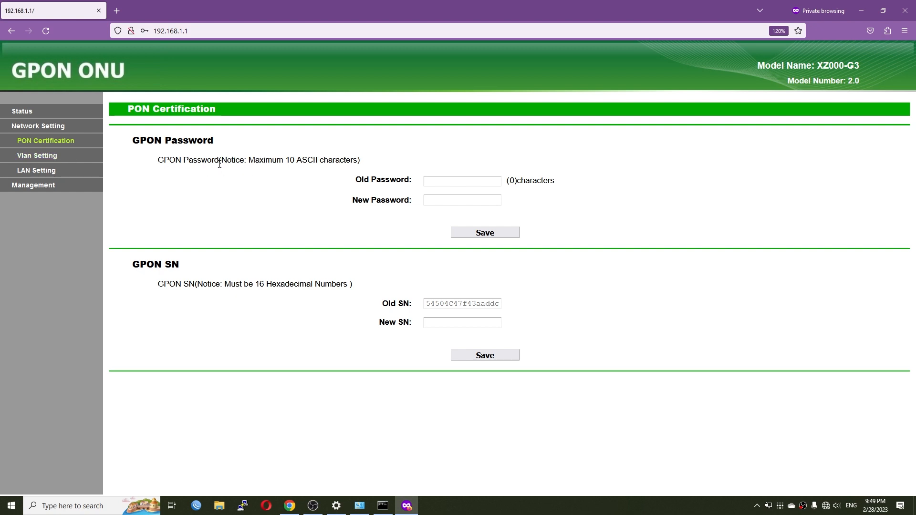
{"action": "mouse_move", "coordinate": [228, 160]}
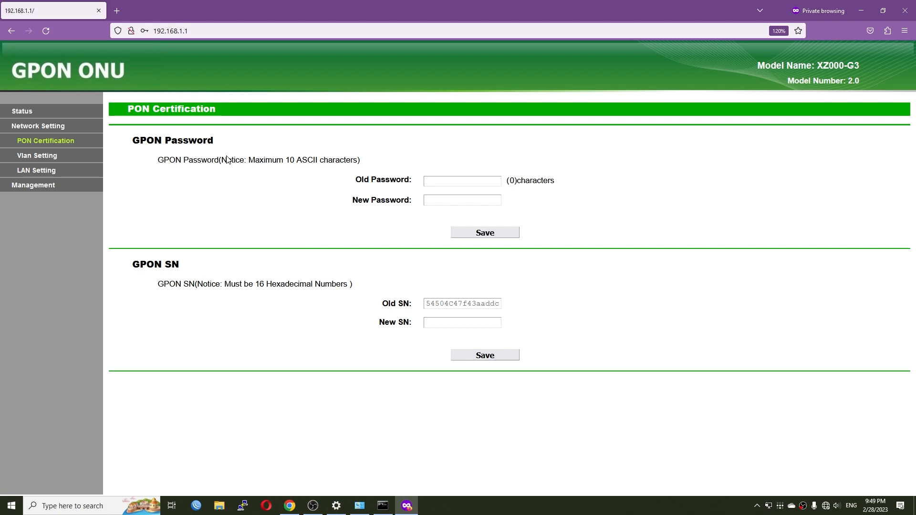
{"action": "mouse_move", "coordinate": [35, 170]}
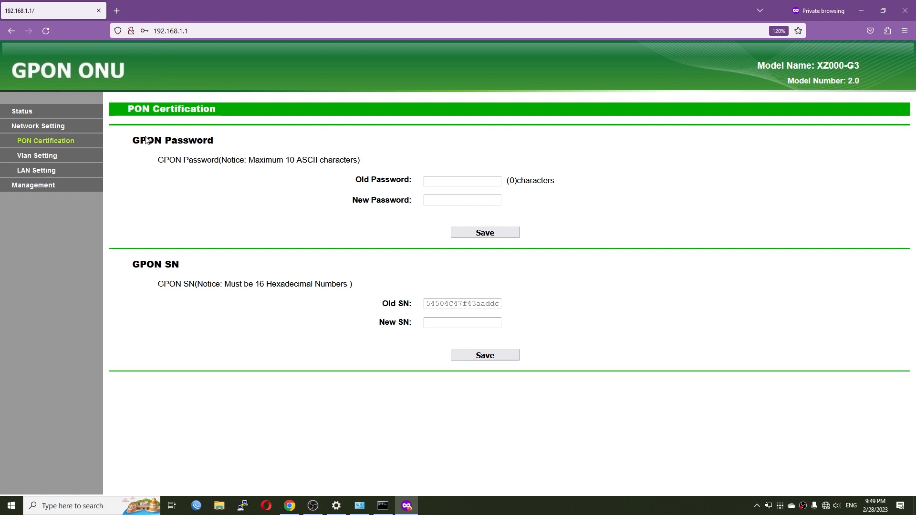
{"action": "mouse_move", "coordinate": [305, 280]}
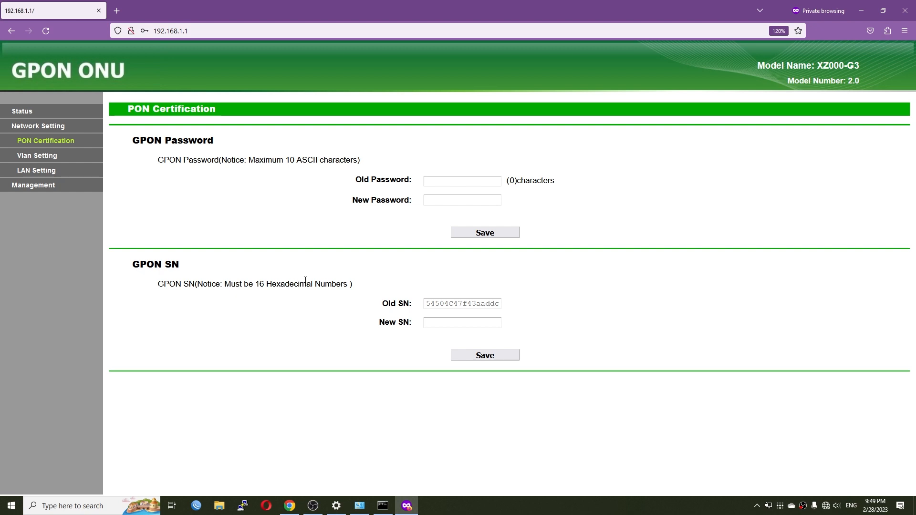
{"action": "mouse_move", "coordinate": [265, 253]}
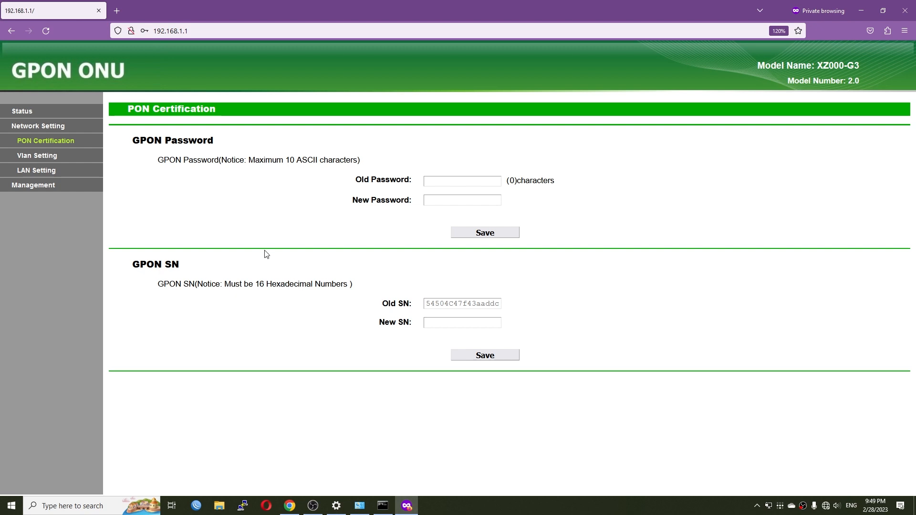
{"action": "double_click", "coordinate": [172, 140]}
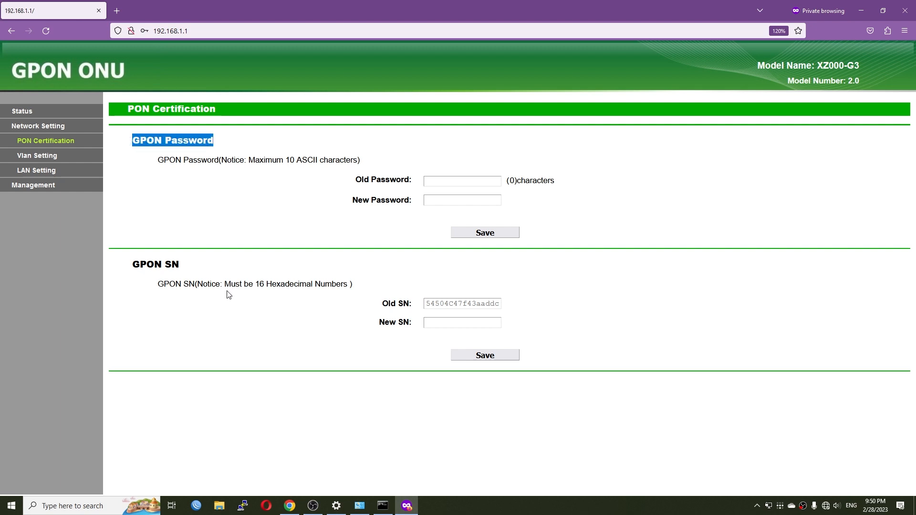
{"action": "mouse_move", "coordinate": [223, 281]}
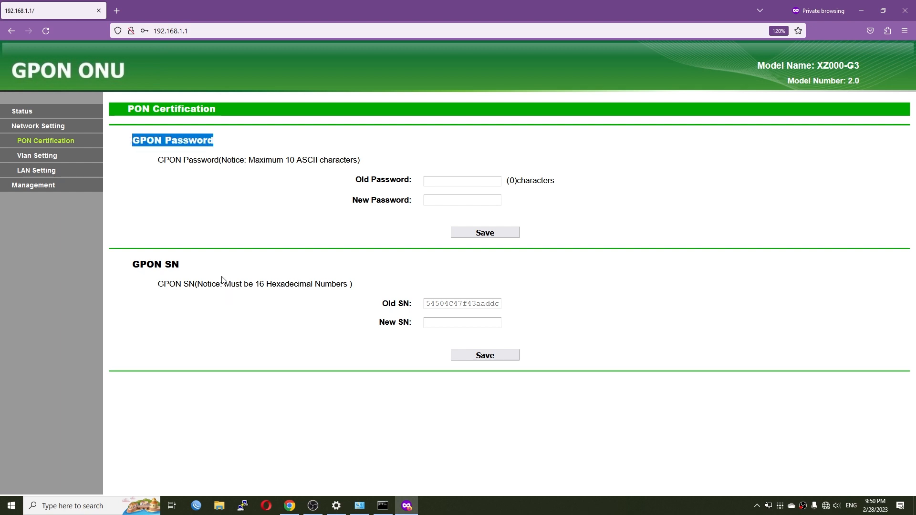
{"action": "mouse_move", "coordinate": [334, 184]}
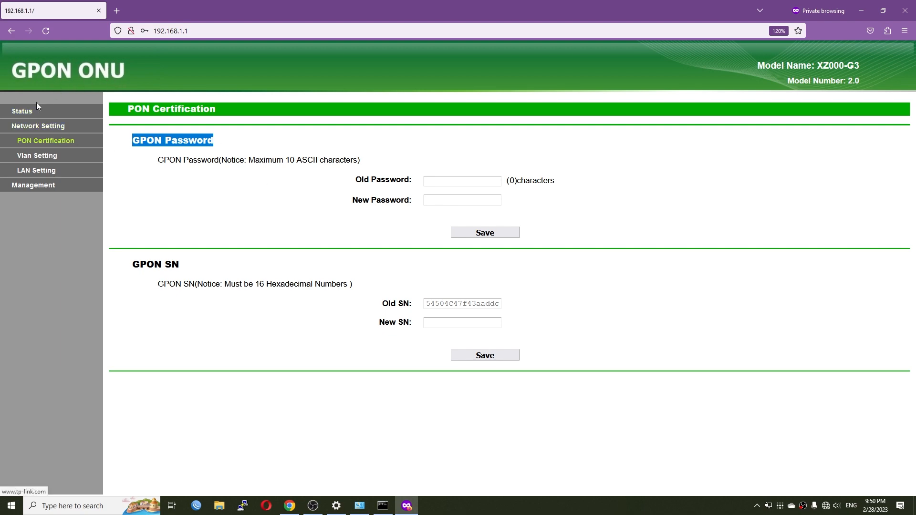
- Return to System Status and confirm PON authentication reads Registered (O5)
{"action": "left_click", "coordinate": [22, 111]}
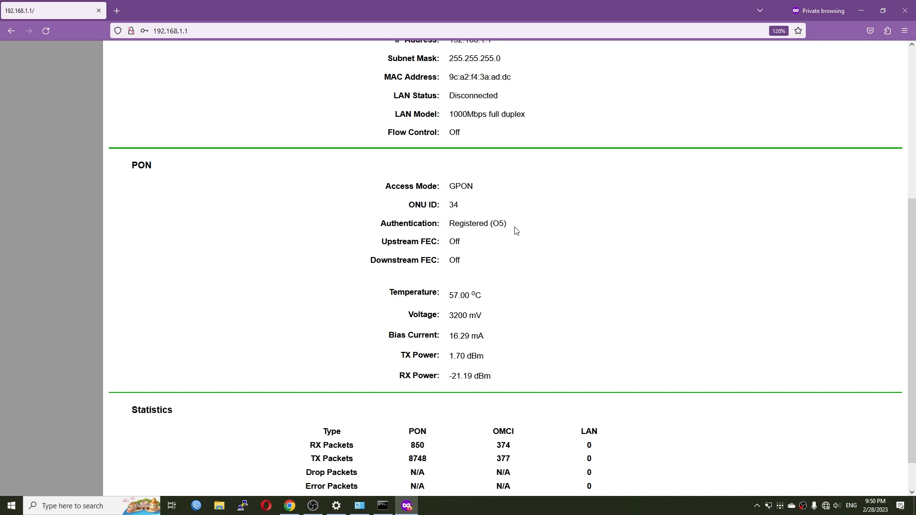
{"action": "scroll", "scroll_direction": "up", "scroll_amount": 3}
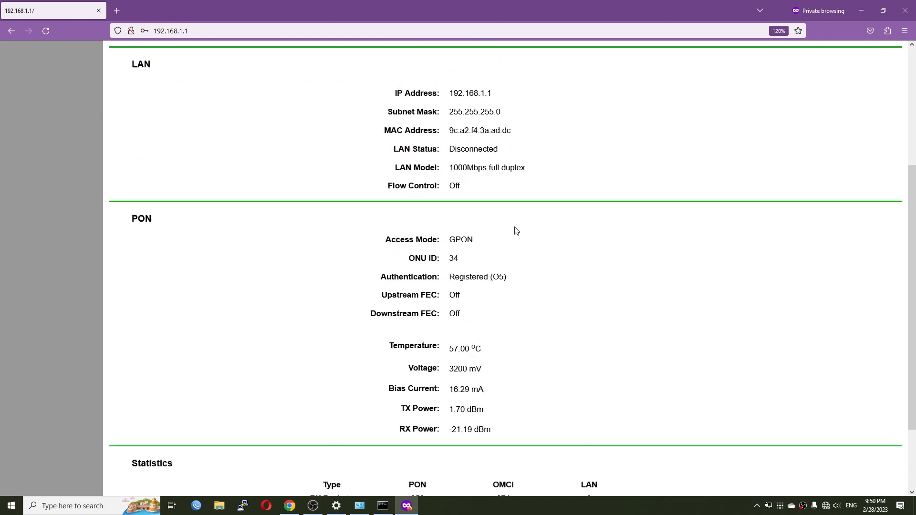
{"action": "scroll", "scroll_direction": "up", "scroll_amount": 3}
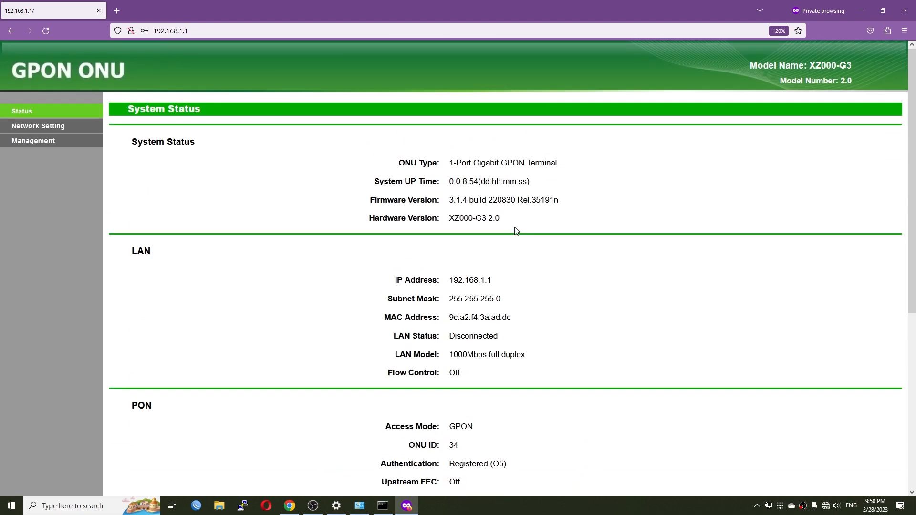